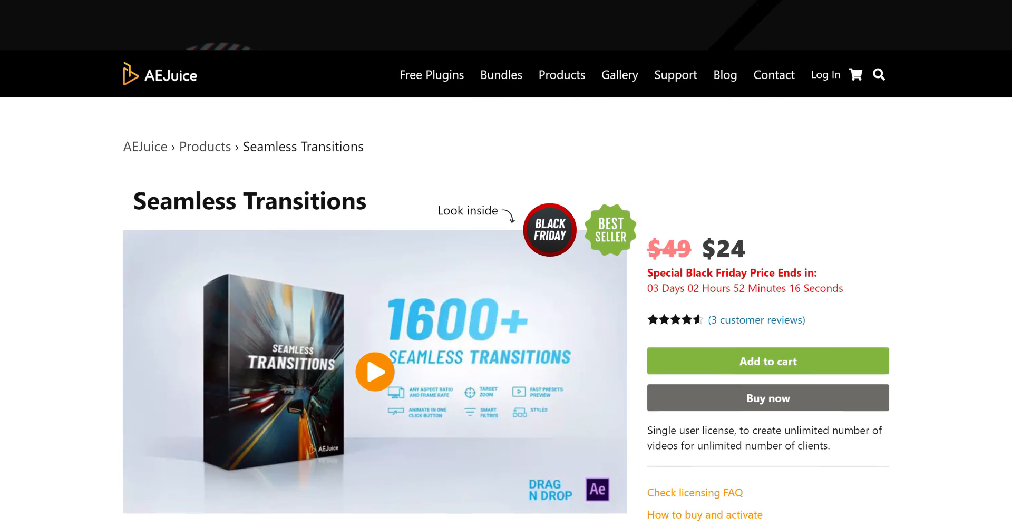
# Scroll through the project workspace before starting the new composition
pyautogui.scroll(-3)
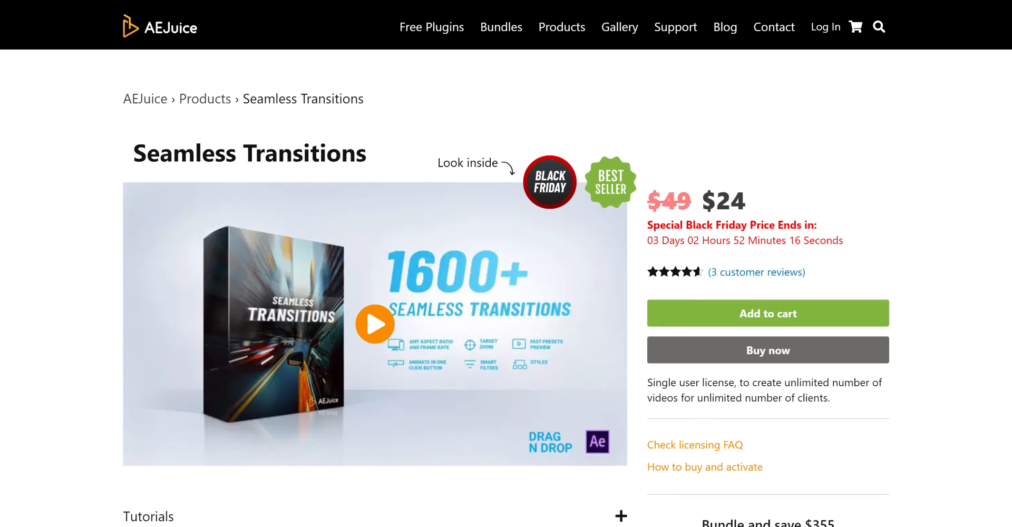
pyautogui.scroll(-3)
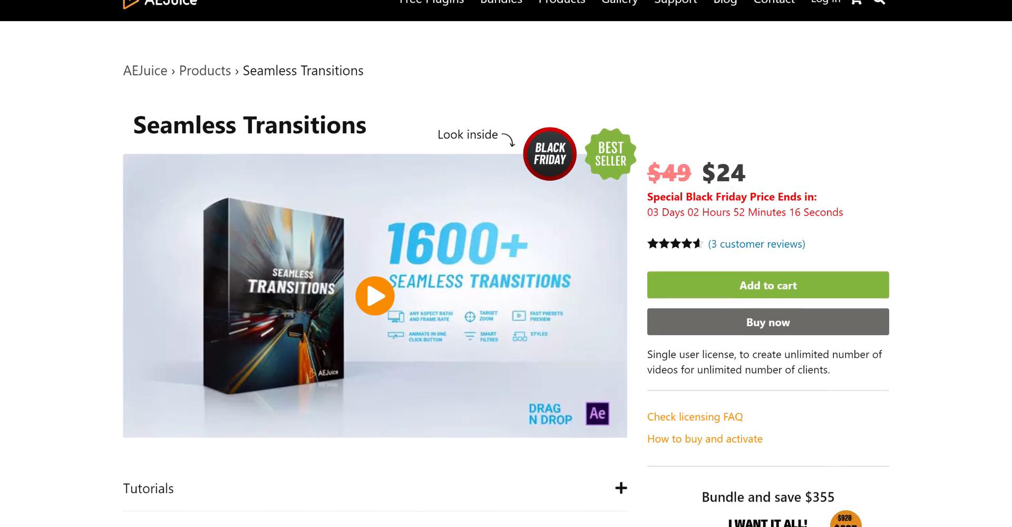
pyautogui.scroll(-3)
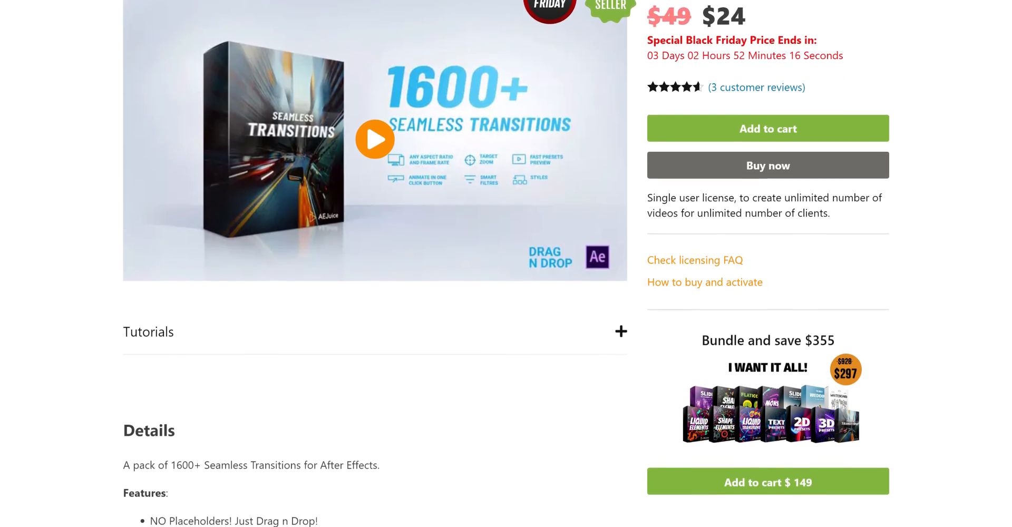
pyautogui.scroll(-3)
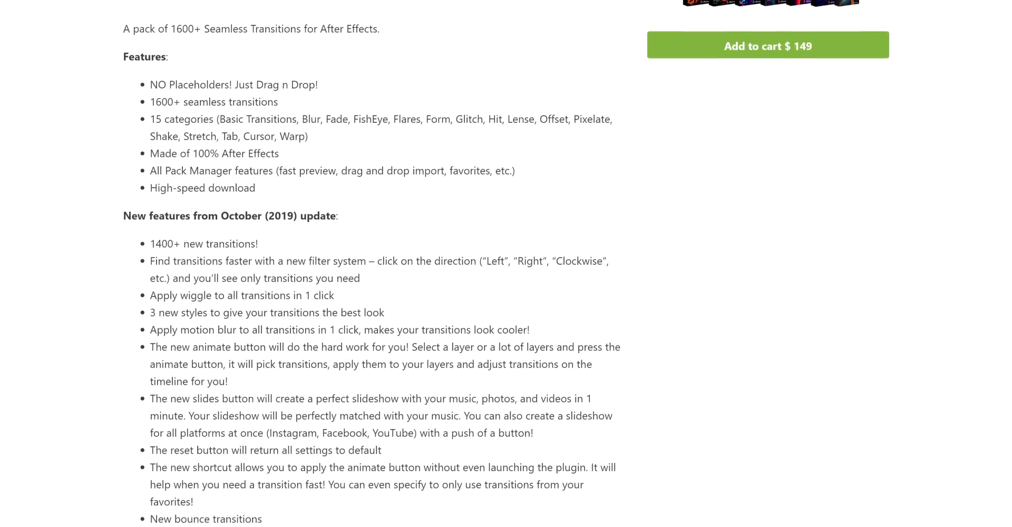
pyautogui.scroll(-3)
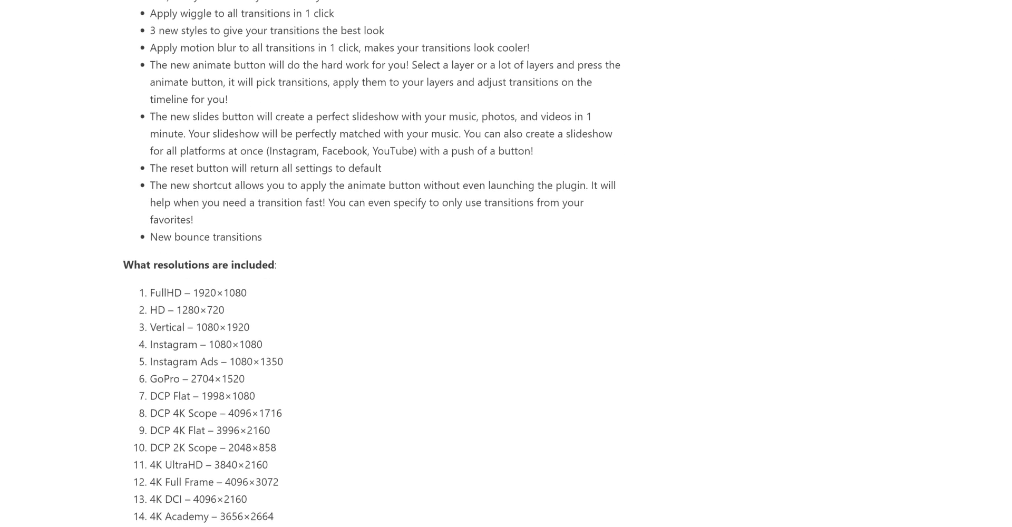
pyautogui.scroll(-3)
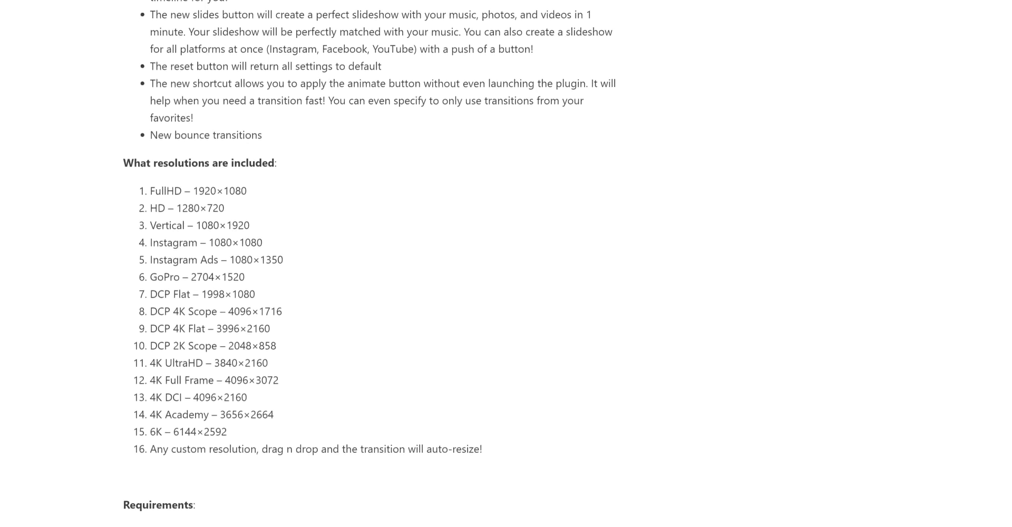
pyautogui.scroll(-3)
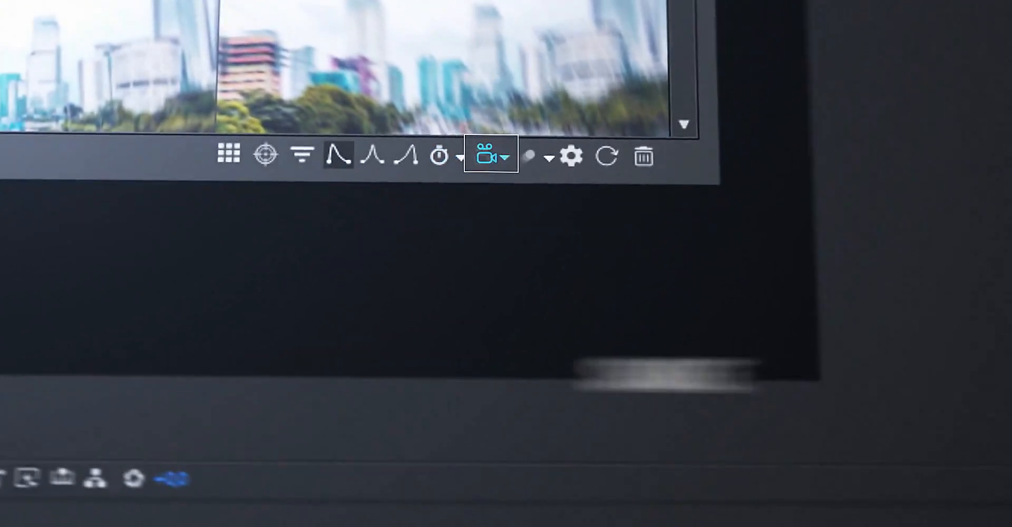
pyautogui.click(490, 157)
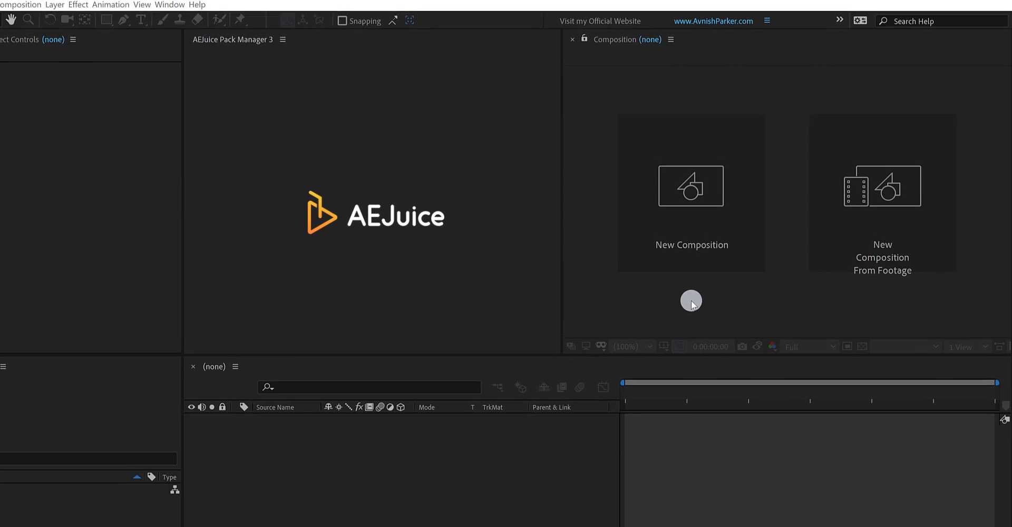
# Create a new composition named Transition at 1920×854, keeping the frame rate at 24 fps
pyautogui.click(691, 187)
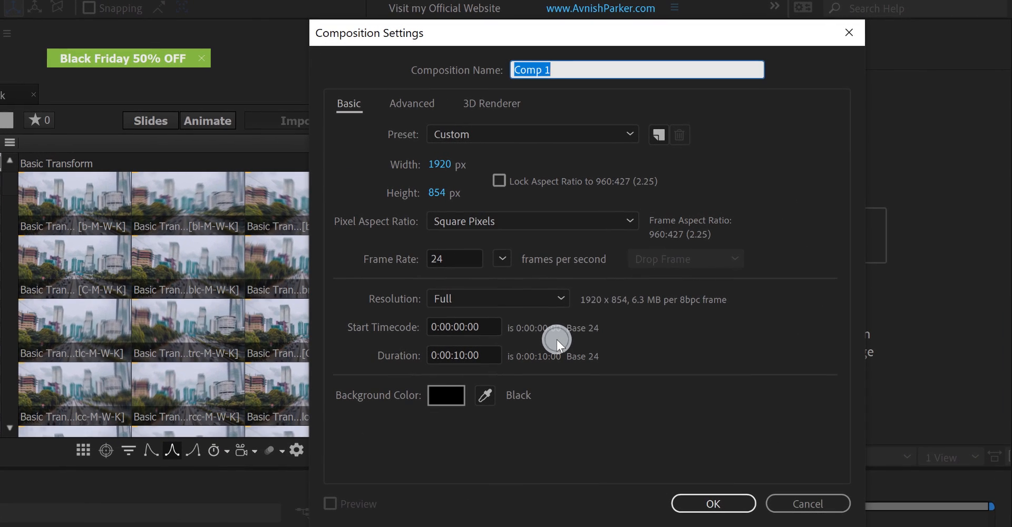
pyautogui.write('Transition')
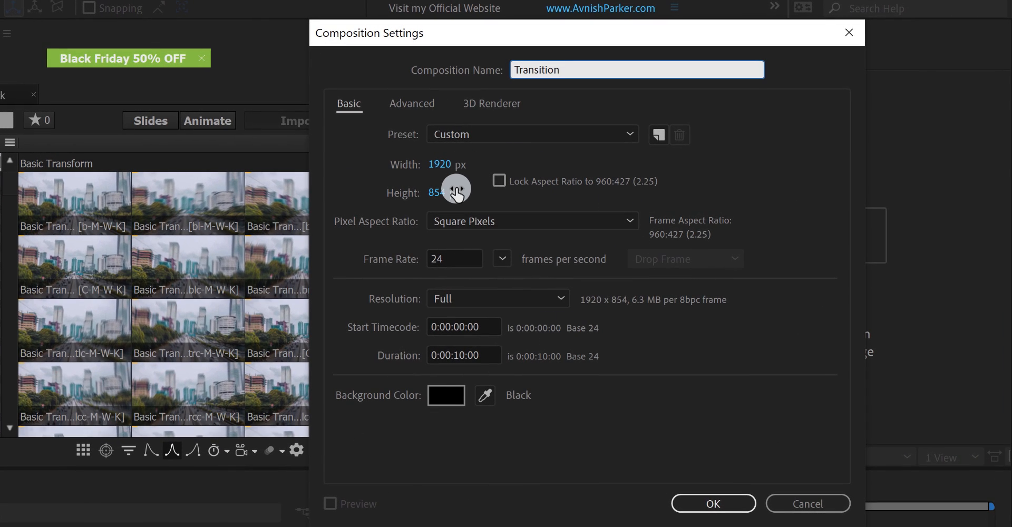
pyautogui.click(502, 259)
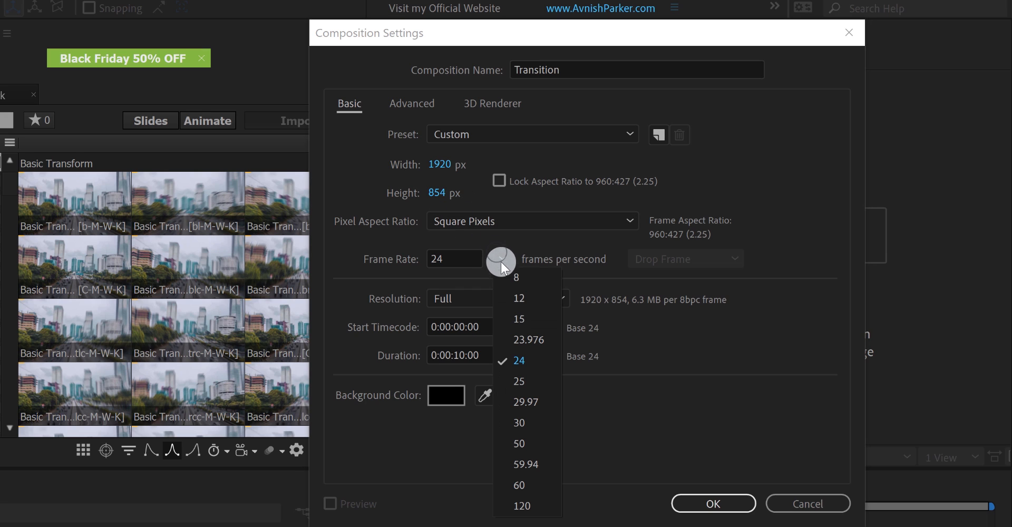
pyautogui.click(519, 361)
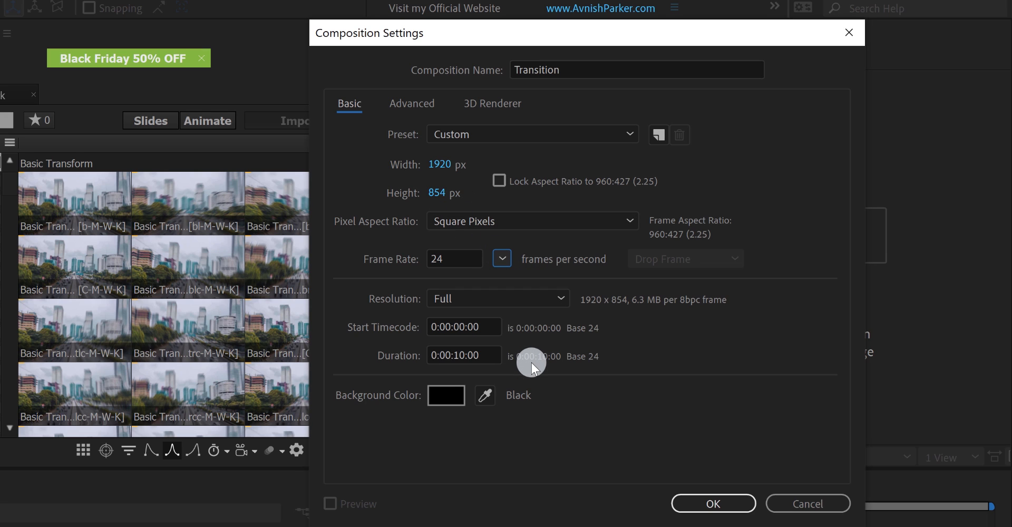
pyautogui.click(713, 503)
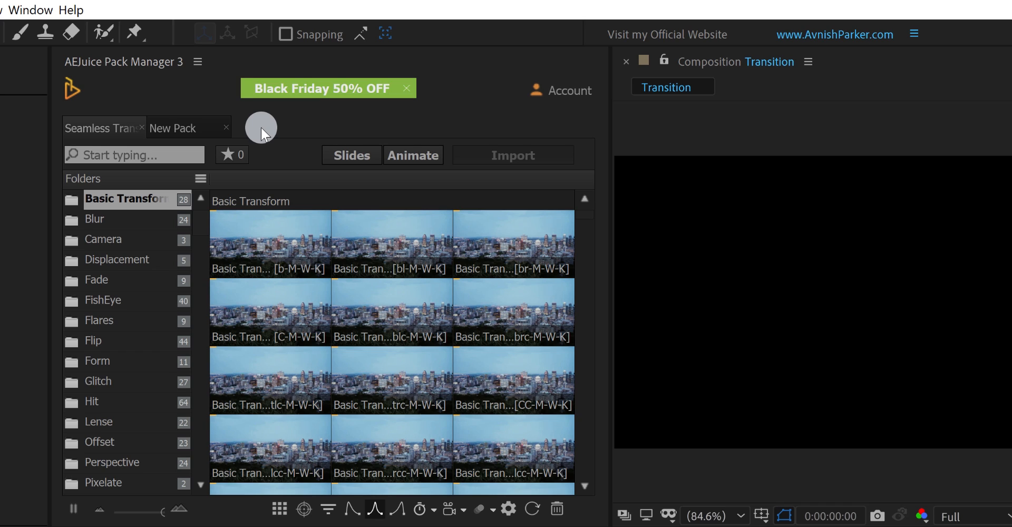
pyautogui.moveTo(247, 138)
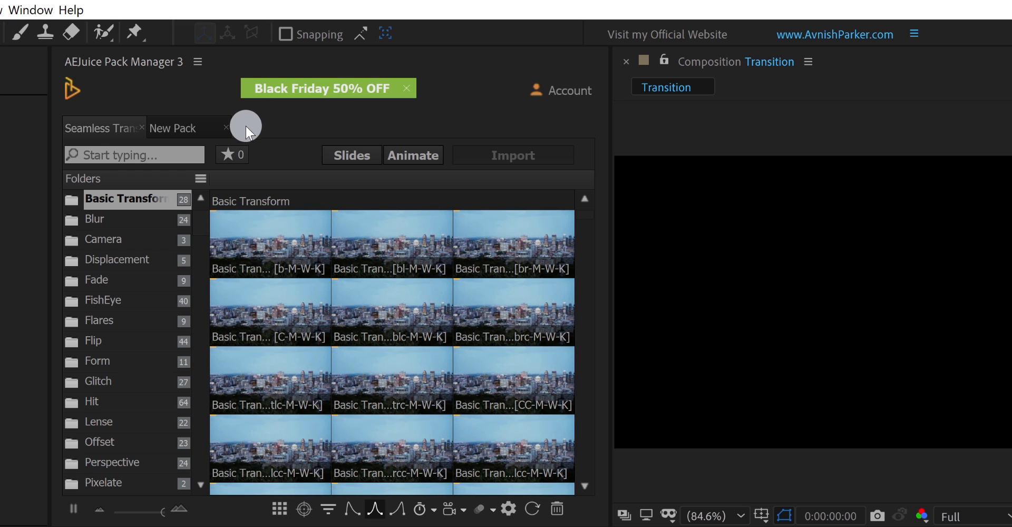
# Show the AEJuice Pack Manager 3 panel from the Window menu next to the comp viewer
pyautogui.click(27, 10)
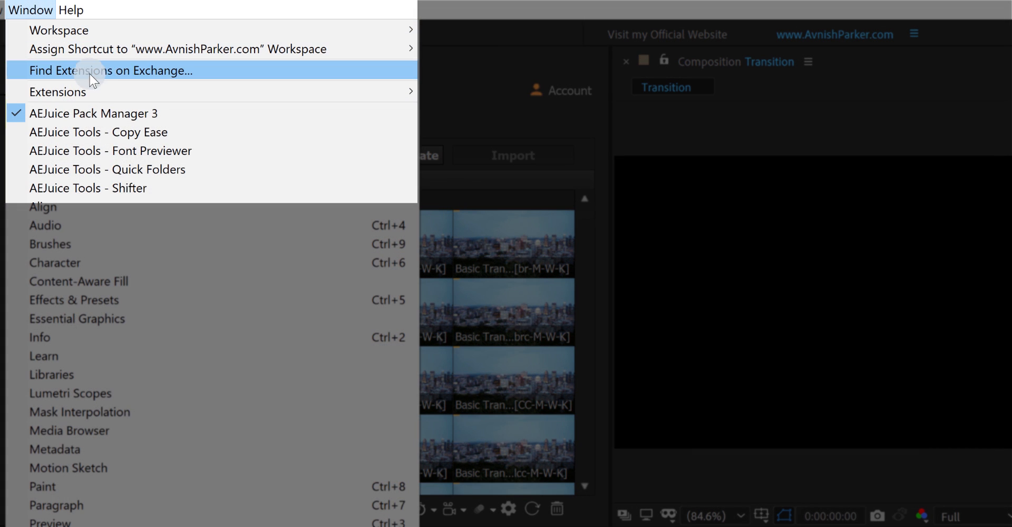
pyautogui.moveTo(103, 114)
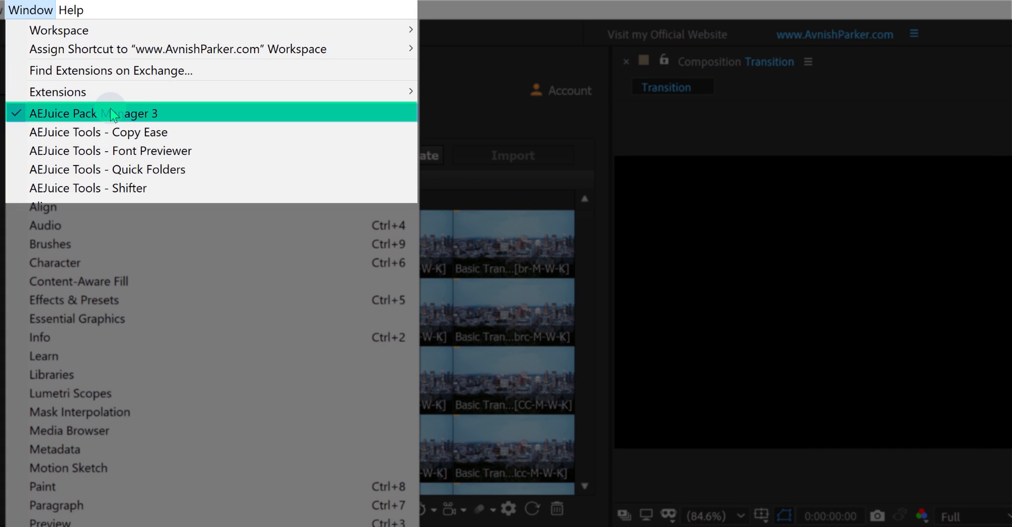
pyautogui.click(79, 113)
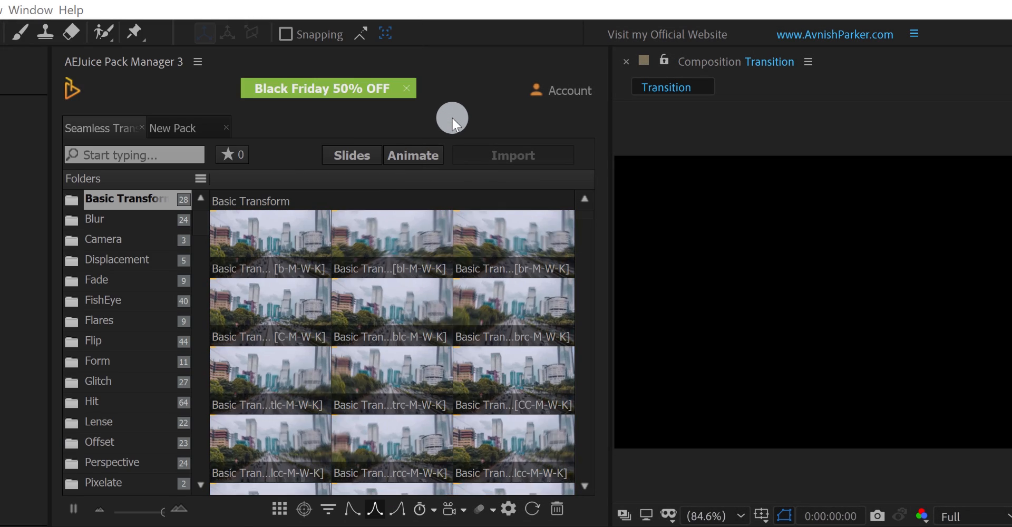
pyautogui.click(173, 128)
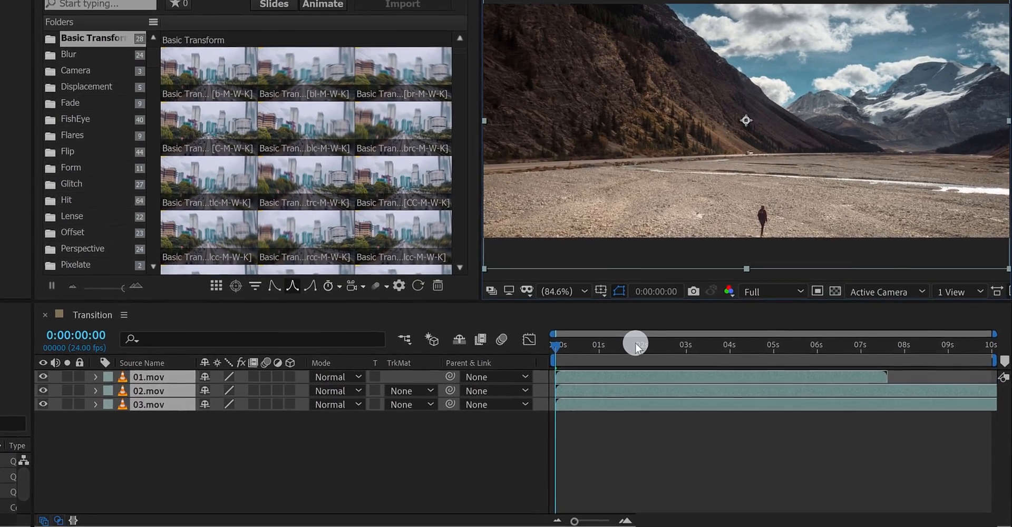
# Sequence 03.mov, 02.mov and 01.mov end to end at two-second cuts and scrub to check
pyautogui.moveTo(635, 343); pyautogui.dragTo(629, 340)
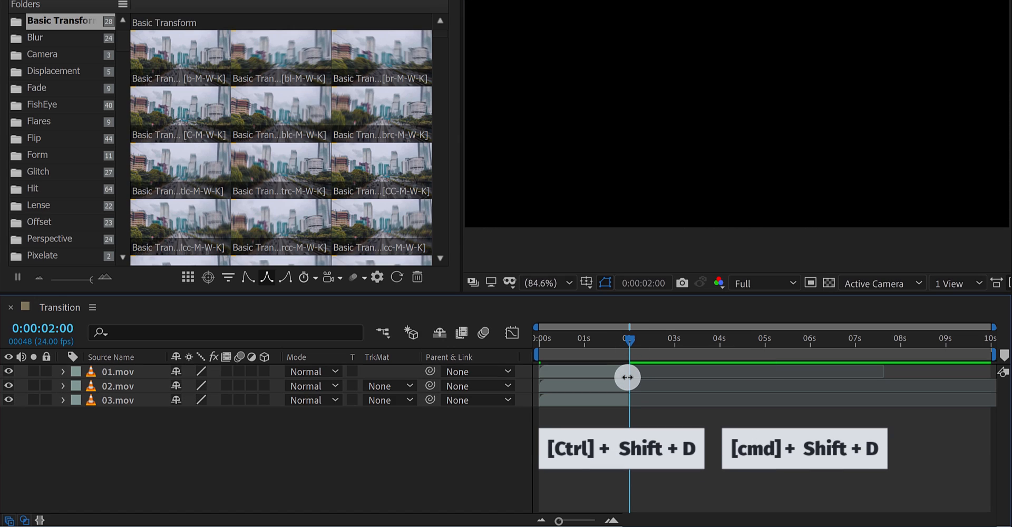
pyautogui.click(116, 400)
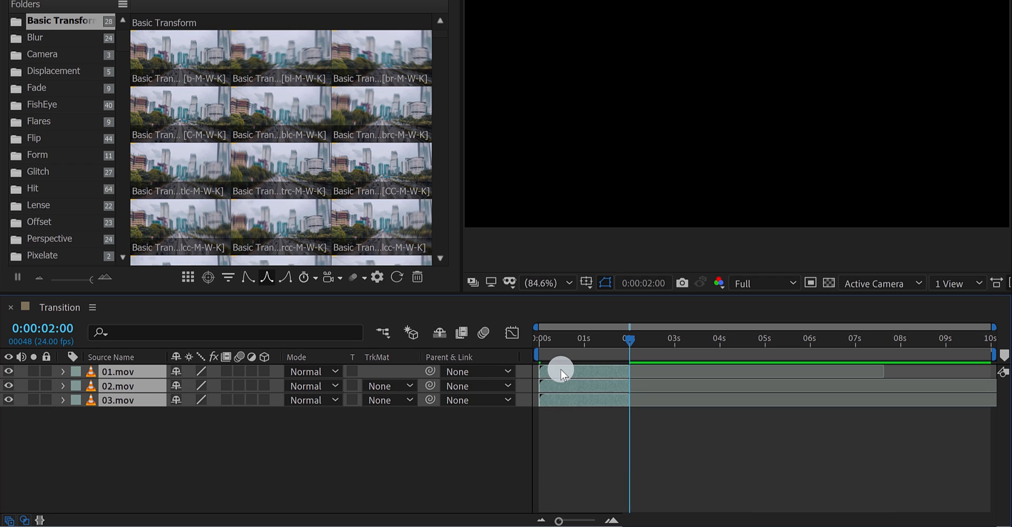
pyautogui.rightClick(563, 377)
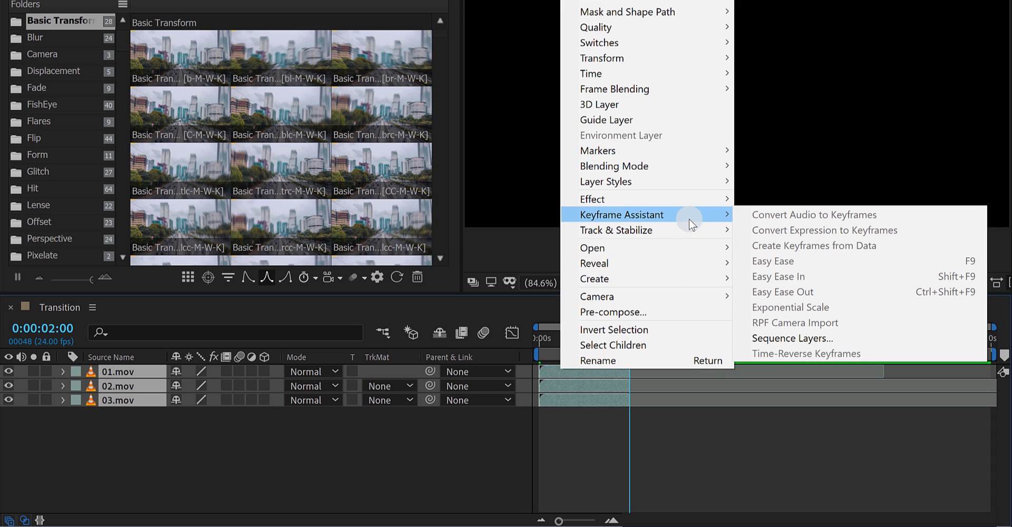
pyautogui.click(792, 339)
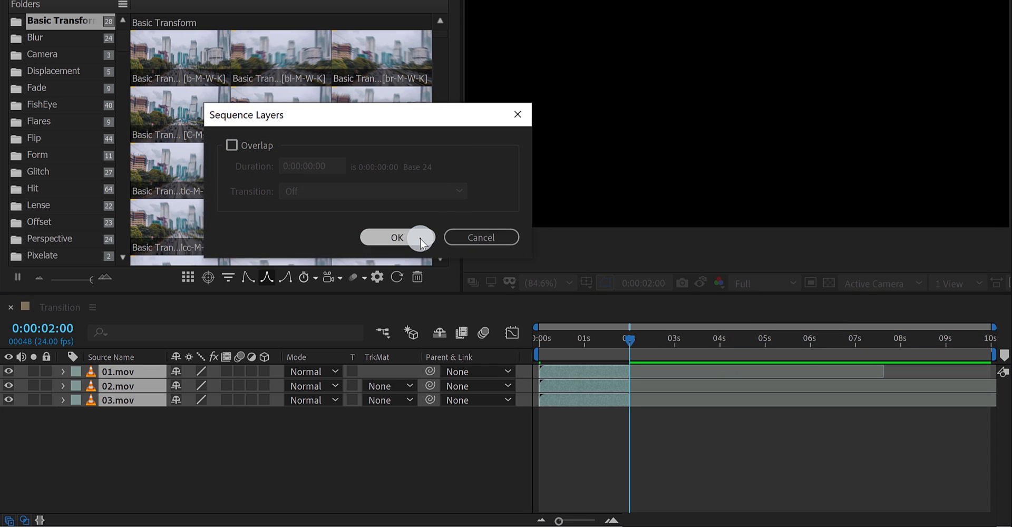
pyautogui.click(397, 237)
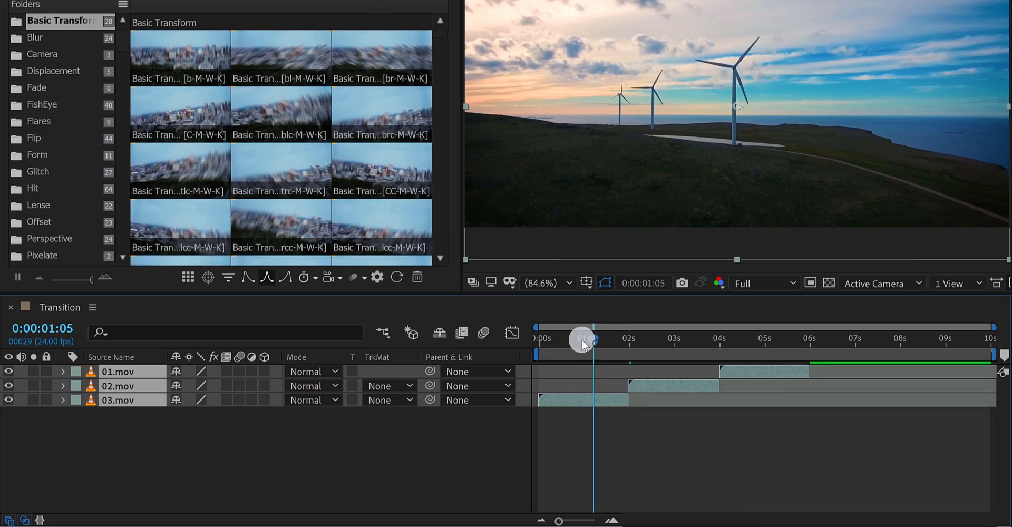
pyautogui.moveTo(583, 341); pyautogui.dragTo(660, 353)
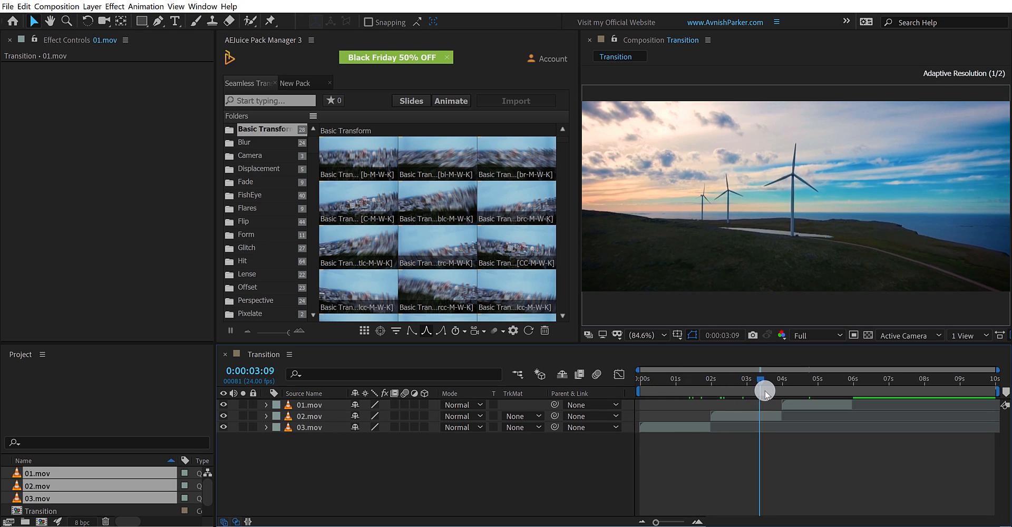
pyautogui.moveTo(765, 391); pyautogui.dragTo(816, 391)
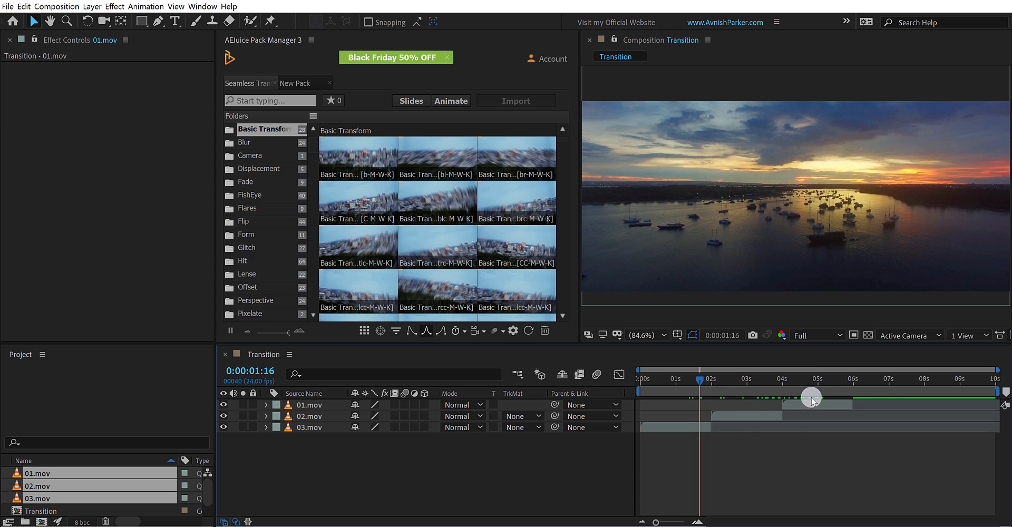
pyautogui.moveTo(917, 383)
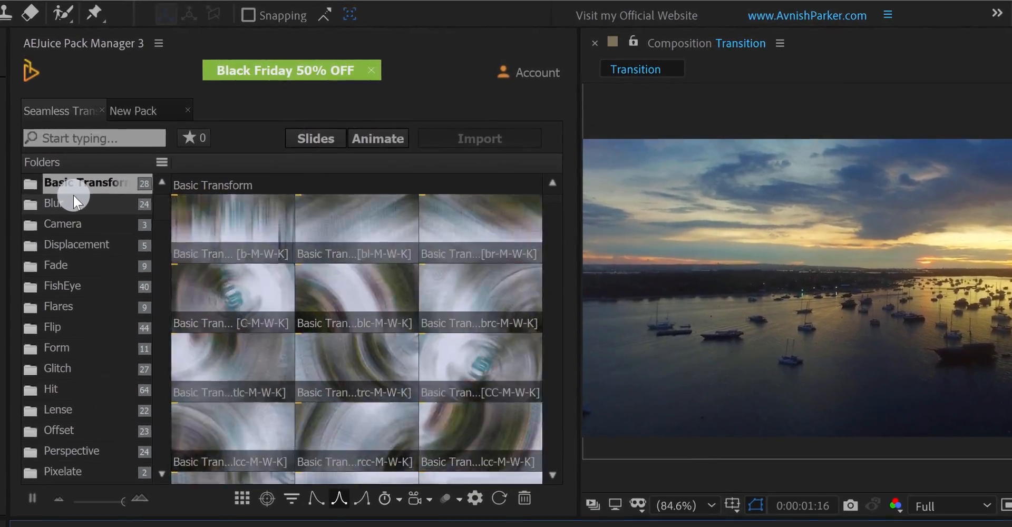
# Browse Blur, Camera, Displacement, FishEye, Flip, Form and Hit folders, ending on Lense
pyautogui.click(47, 205)
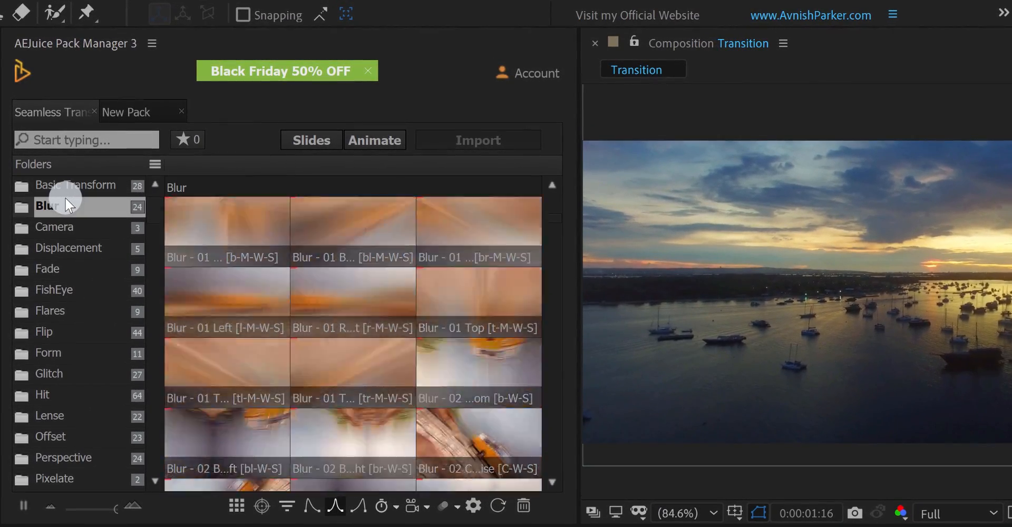
pyautogui.click(54, 227)
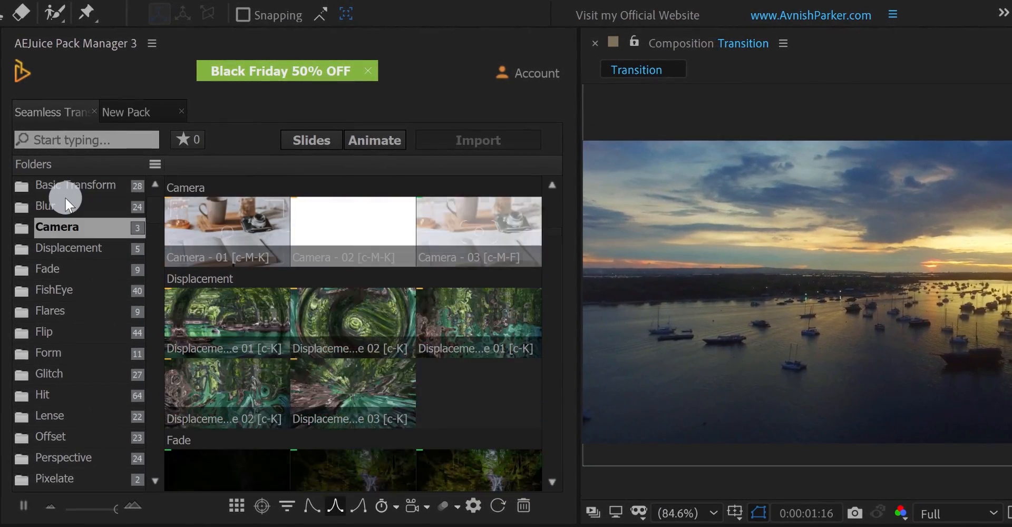
pyautogui.click(68, 247)
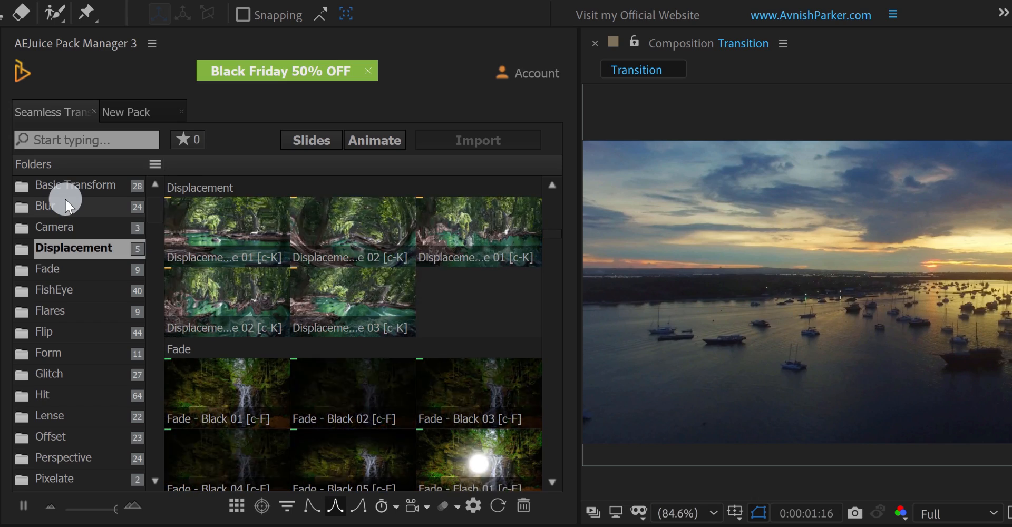
pyautogui.click(53, 290)
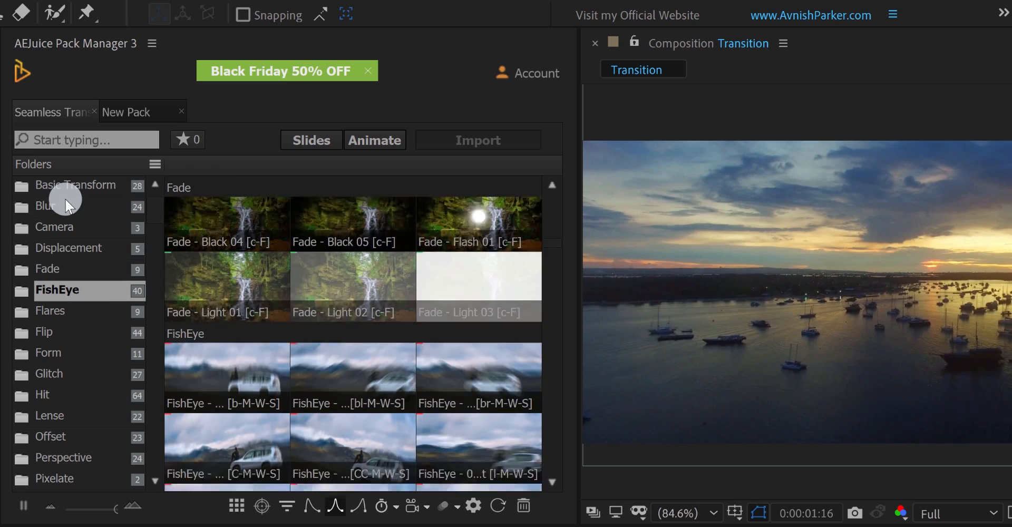
pyautogui.click(44, 332)
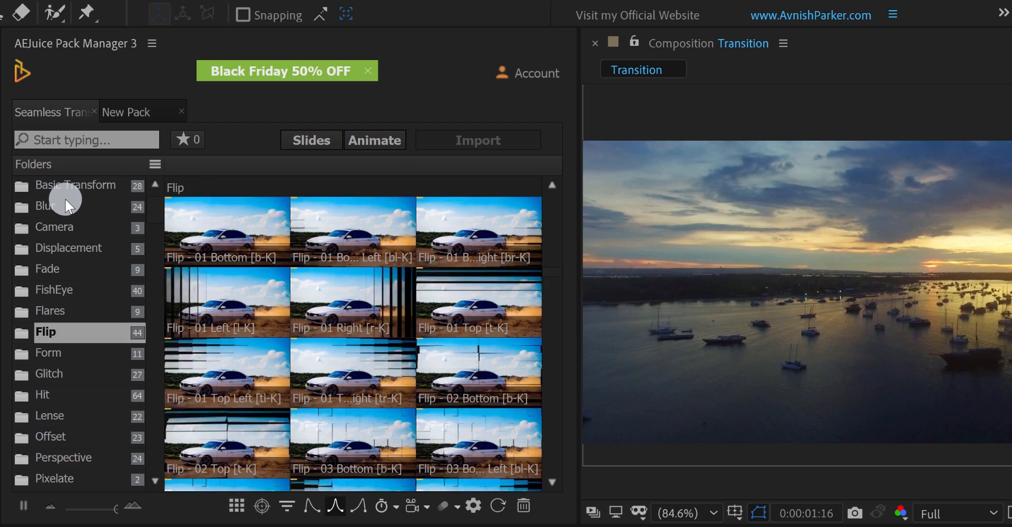
pyautogui.click(48, 354)
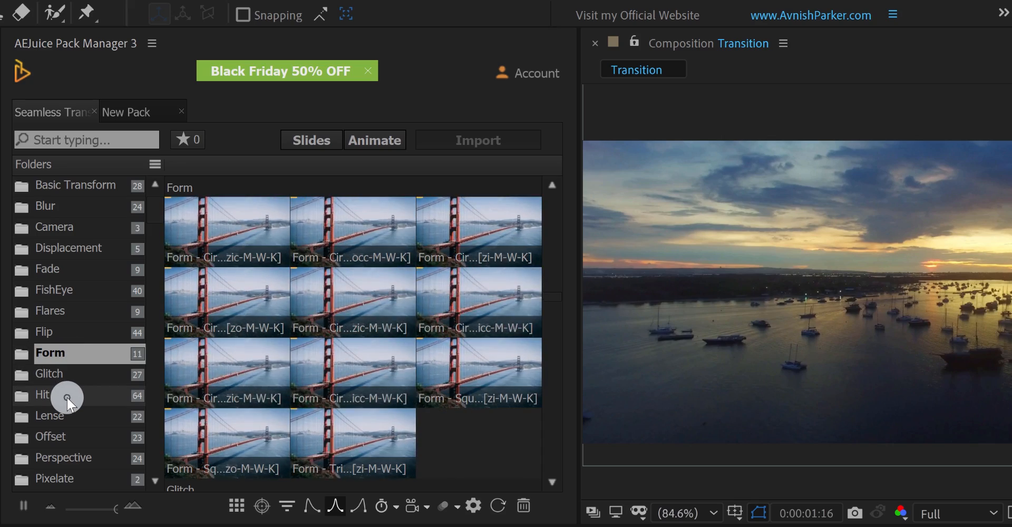
pyautogui.click(42, 394)
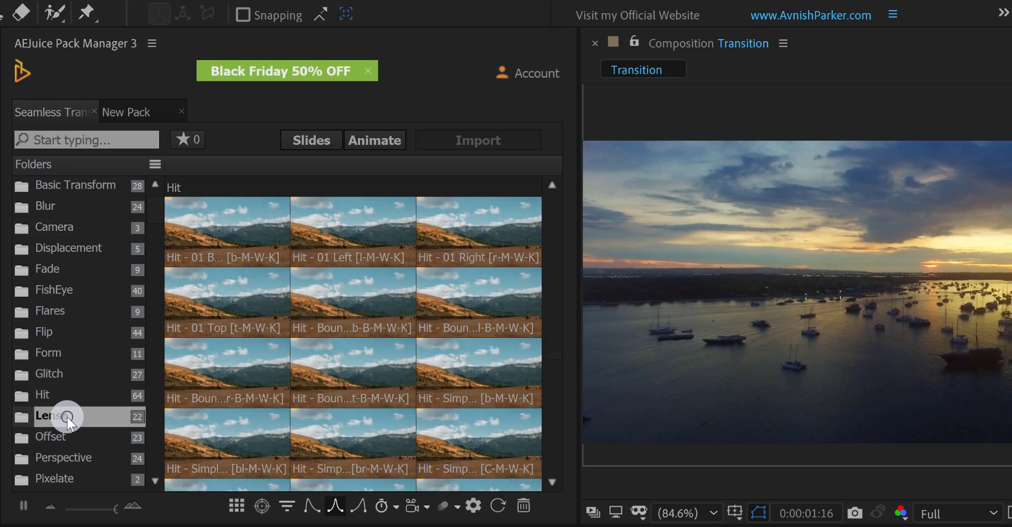
pyautogui.click(51, 417)
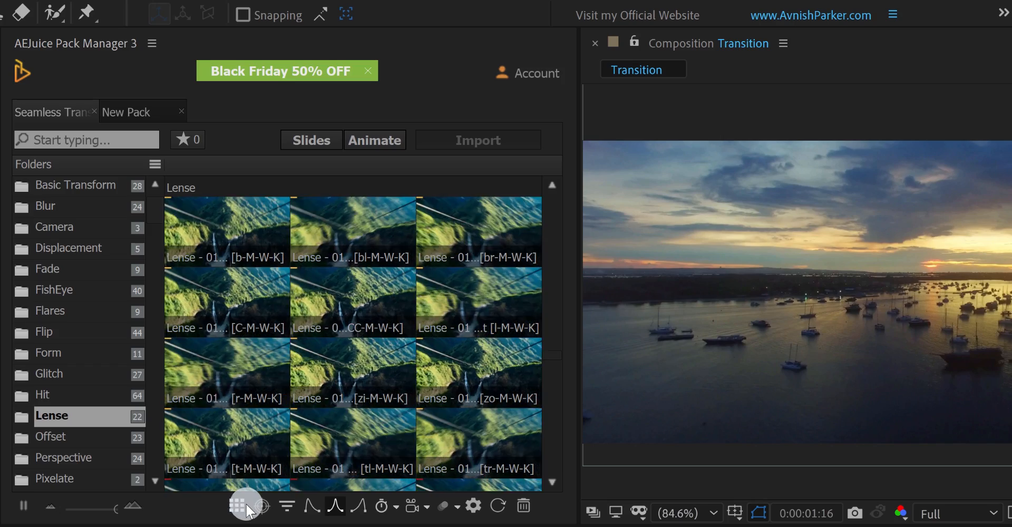
# Apply the Lense - 01 Top Left preset as a new layer at the first cut via the bottom toolbar
pyautogui.click(264, 507)
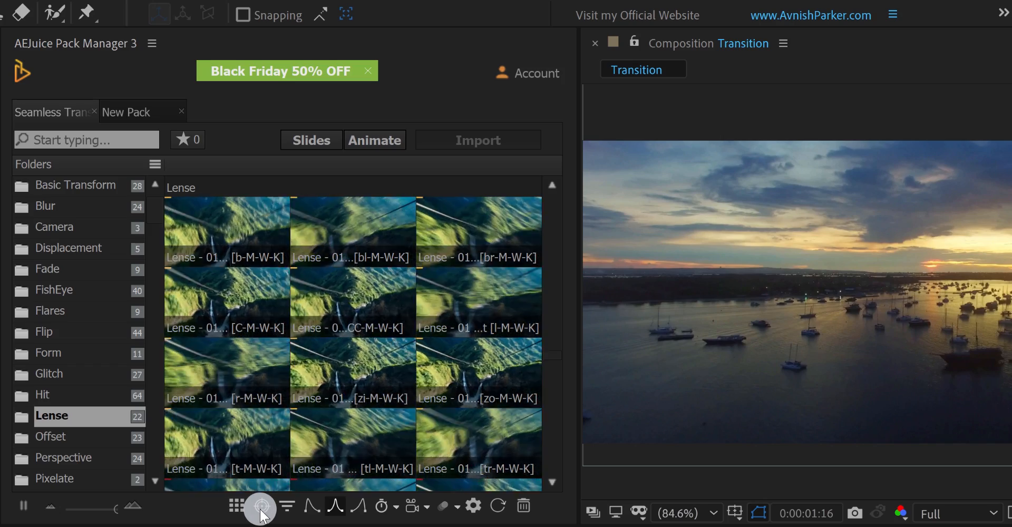
pyautogui.click(286, 506)
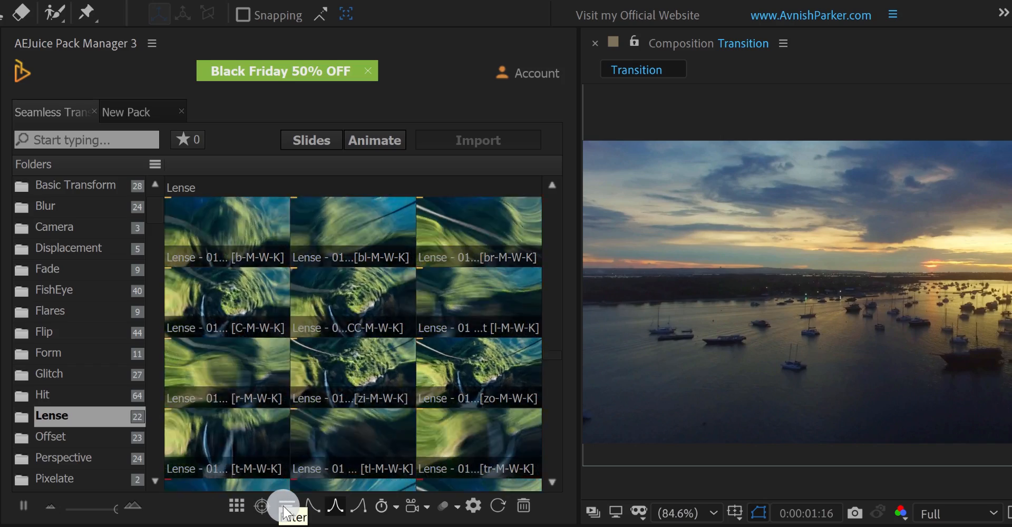
pyautogui.click(285, 506)
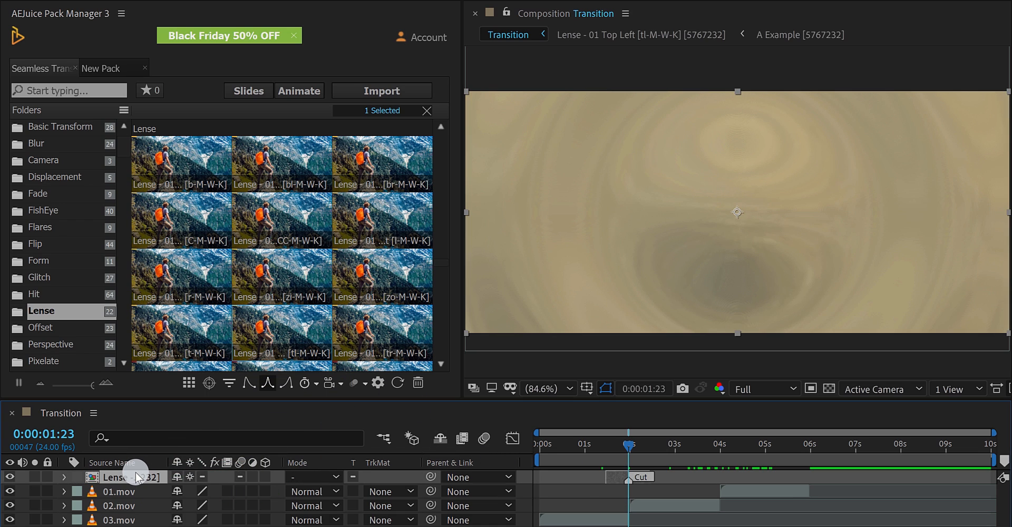
# Scrub through the first Lense transition, the second near four seconds, then back to the first cut
pyautogui.moveTo(629, 448); pyautogui.dragTo(605, 448)
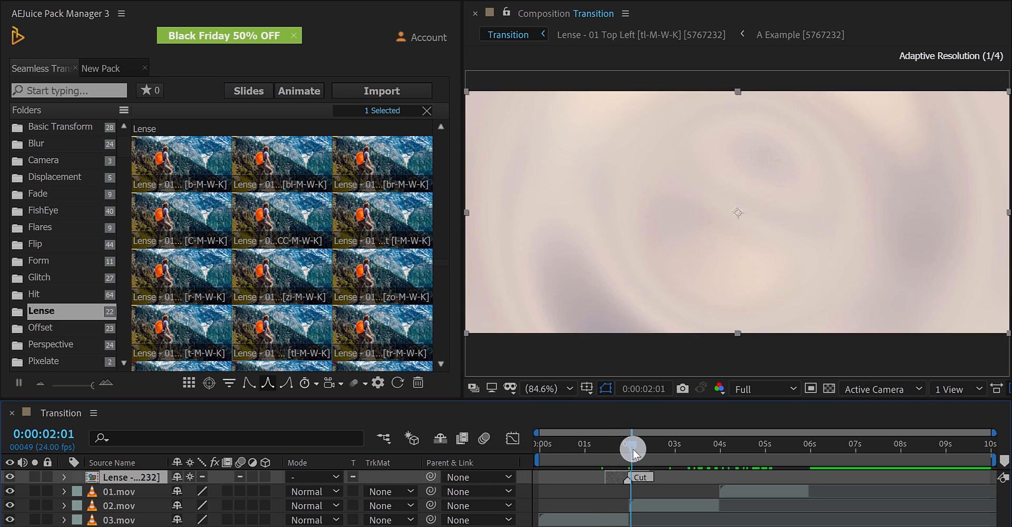
pyautogui.moveTo(633, 450); pyautogui.dragTo(669, 450)
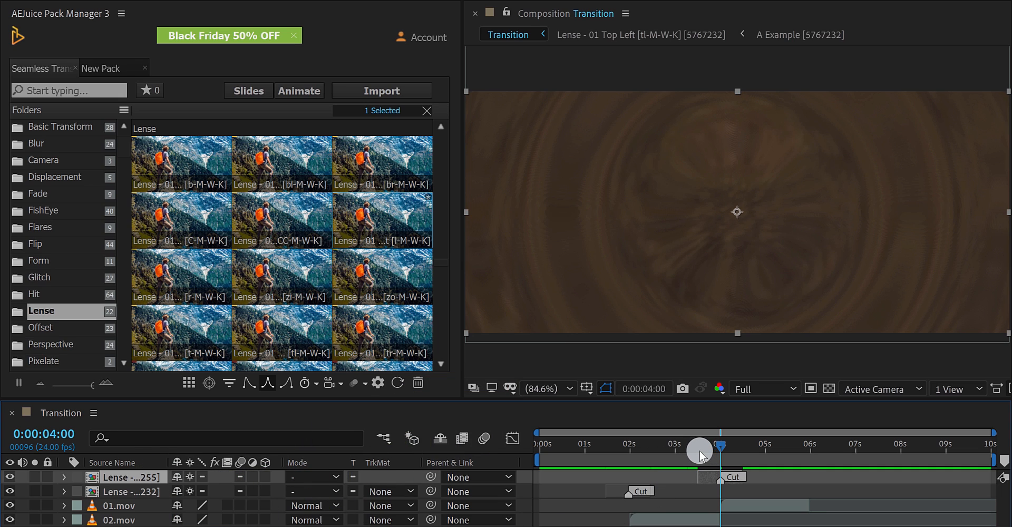
pyautogui.moveTo(699, 454); pyautogui.dragTo(717, 453)
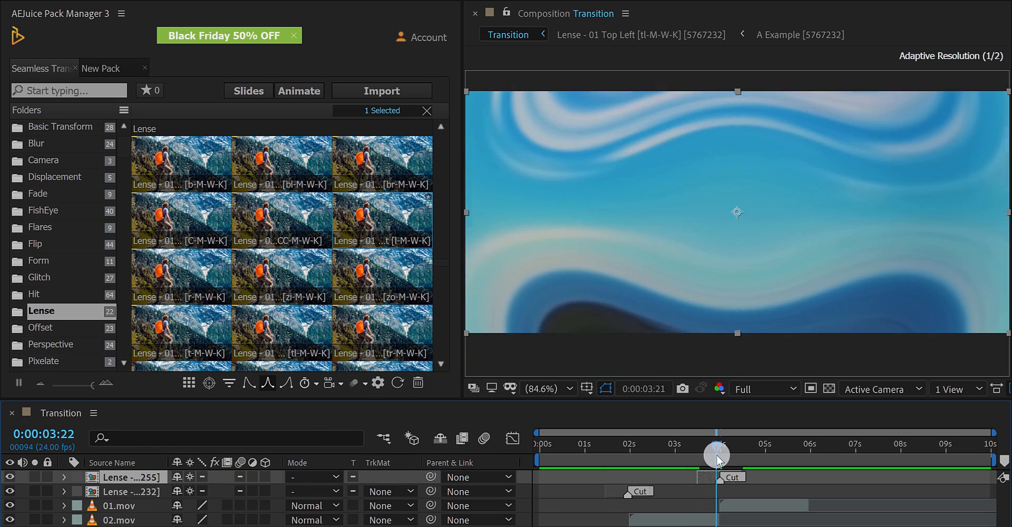
pyautogui.moveTo(717, 467); pyautogui.dragTo(651, 467)
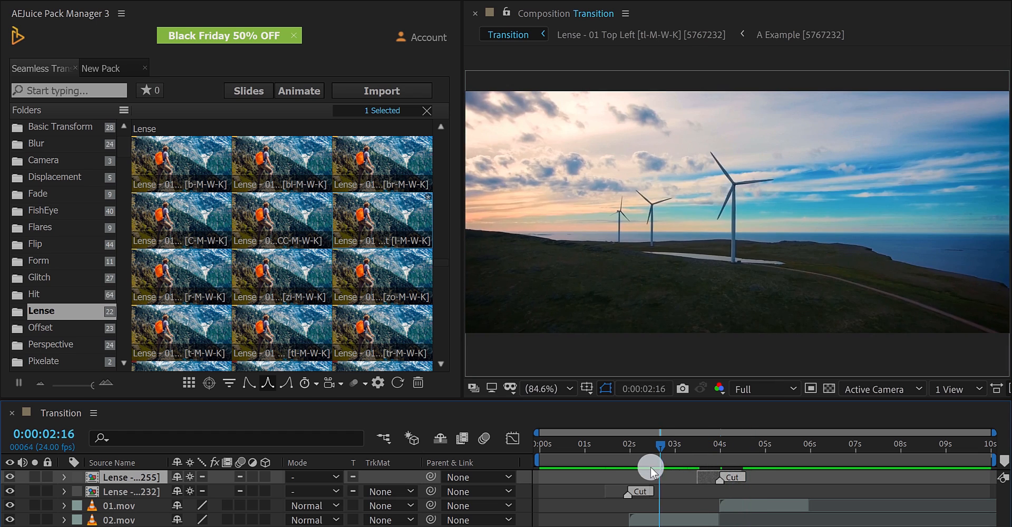
pyautogui.moveTo(650, 468); pyautogui.dragTo(619, 468)
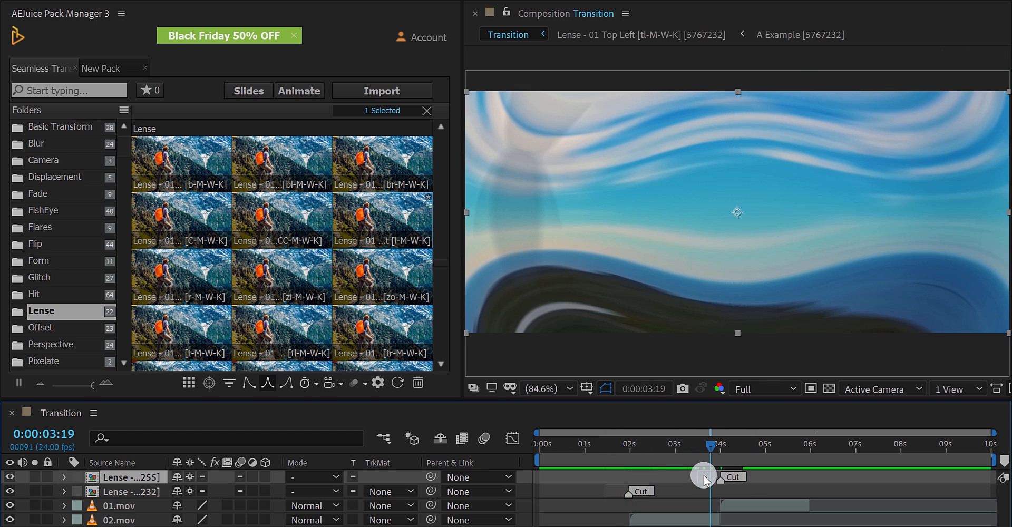
pyautogui.press('delete')
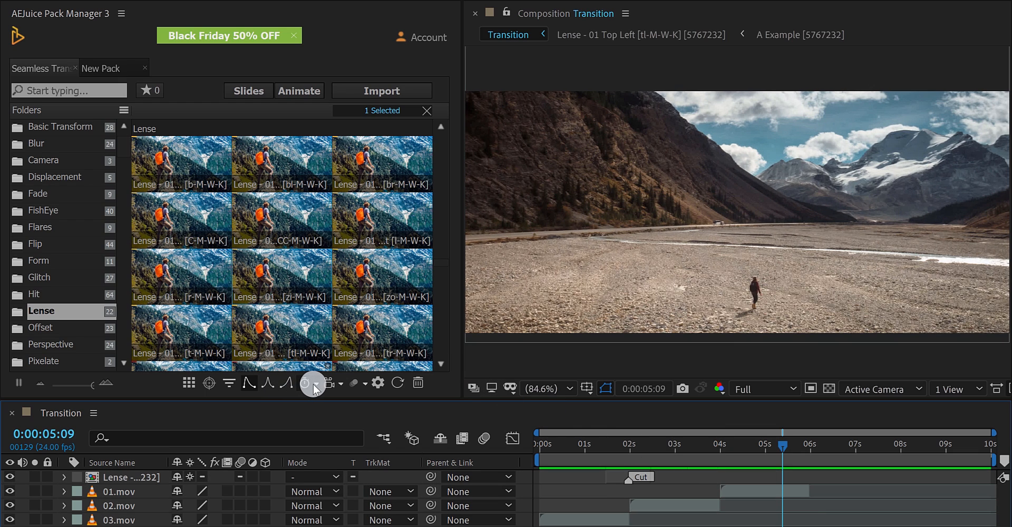
pyautogui.click(317, 382)
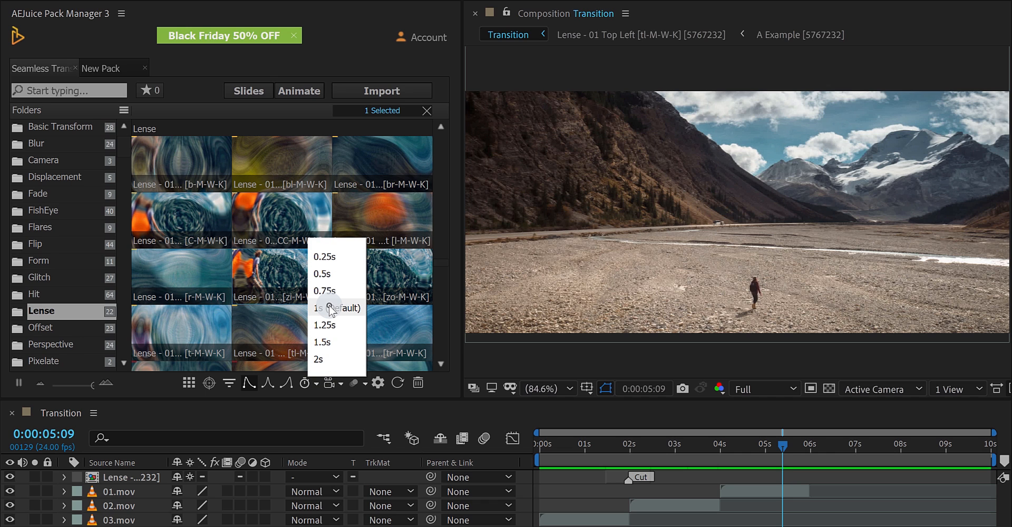
pyautogui.click(303, 382)
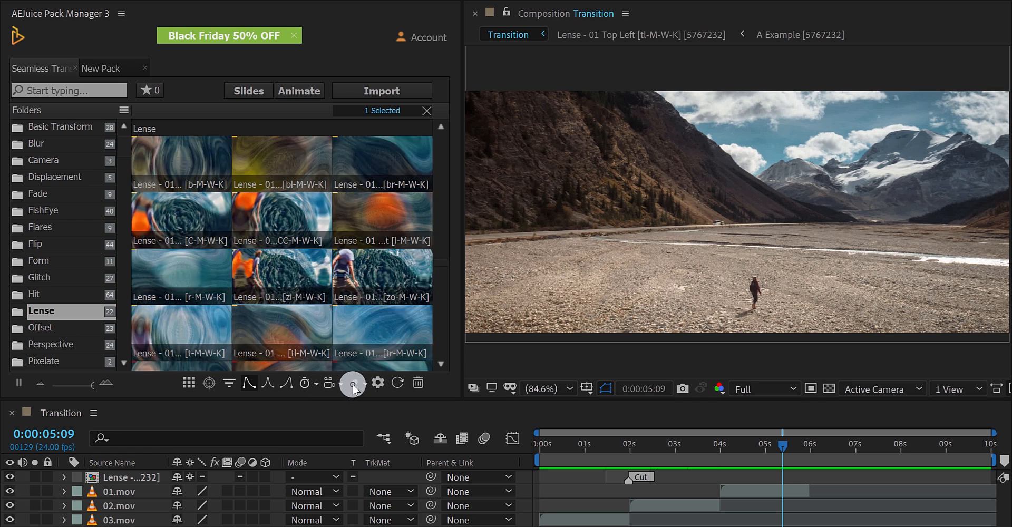
pyautogui.click(352, 383)
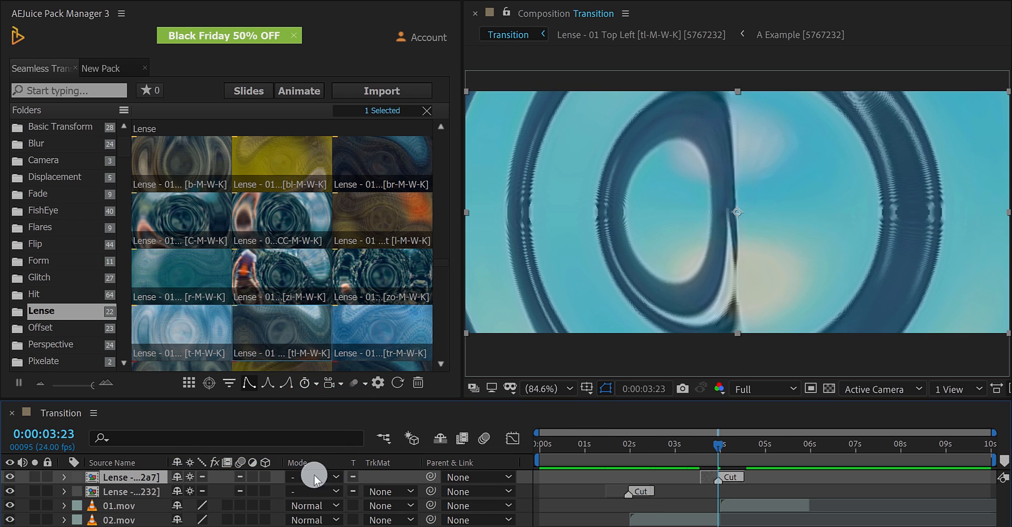
# Swap the second-cut Lense transition for a different Lense variant and scrub to preview it
pyautogui.moveTo(717, 444); pyautogui.dragTo(707, 444)
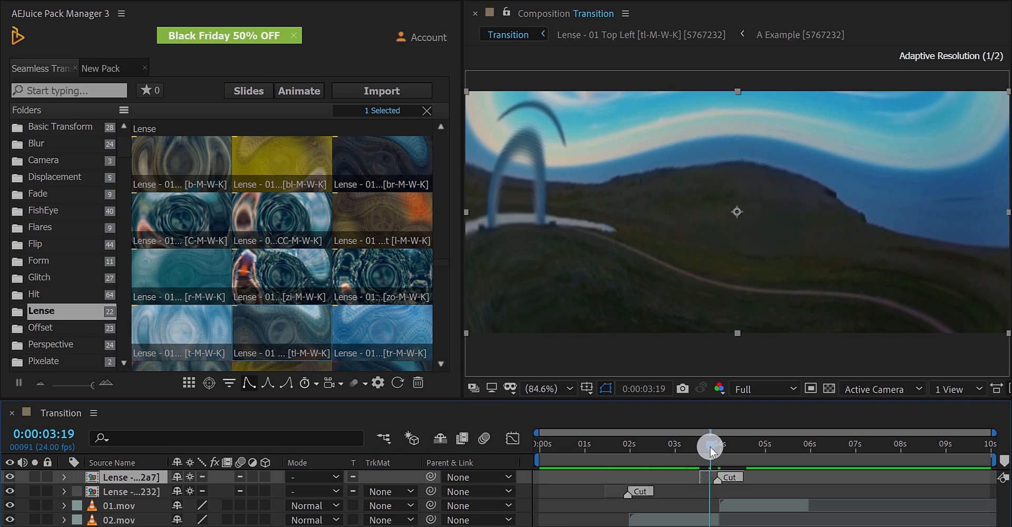
pyautogui.moveTo(710, 448); pyautogui.dragTo(719, 464)
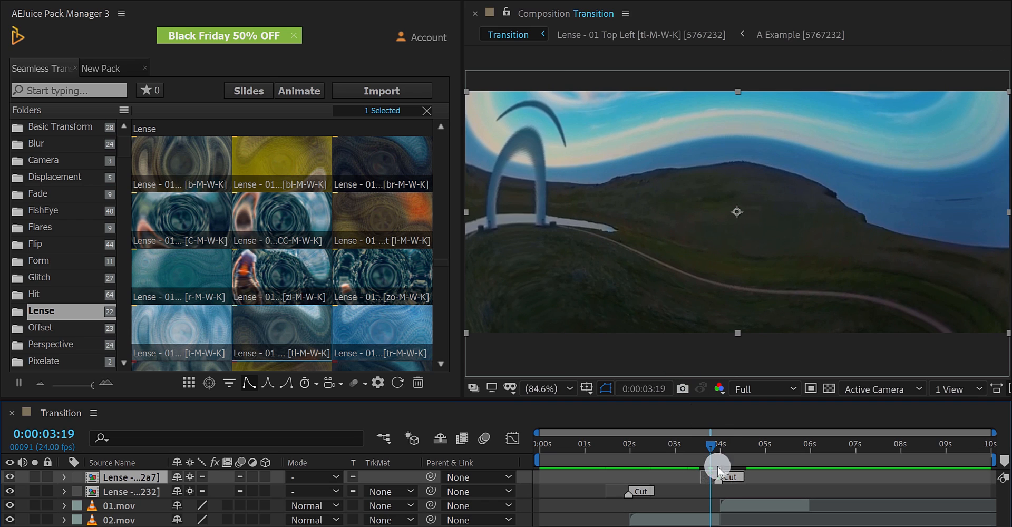
pyautogui.moveTo(718, 468); pyautogui.dragTo(709, 477)
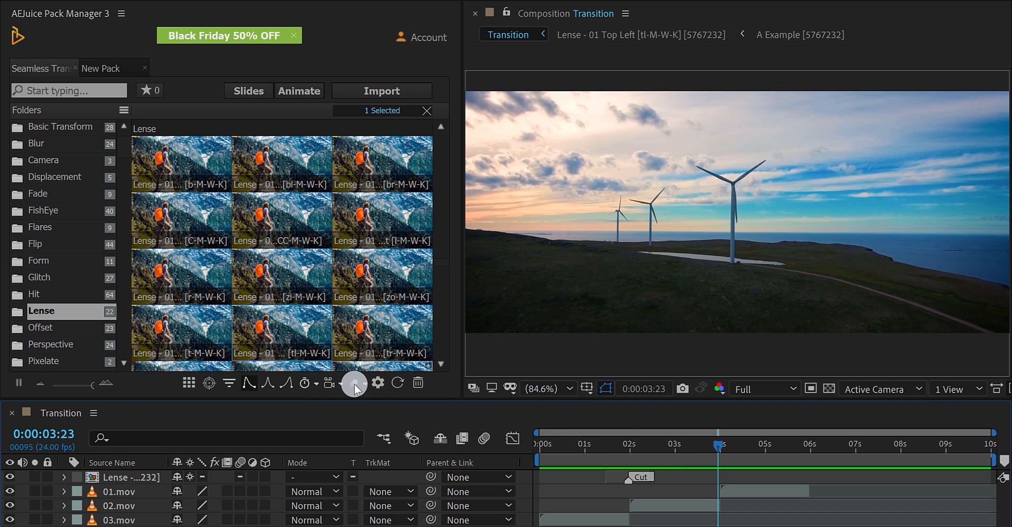
pyautogui.click(354, 383)
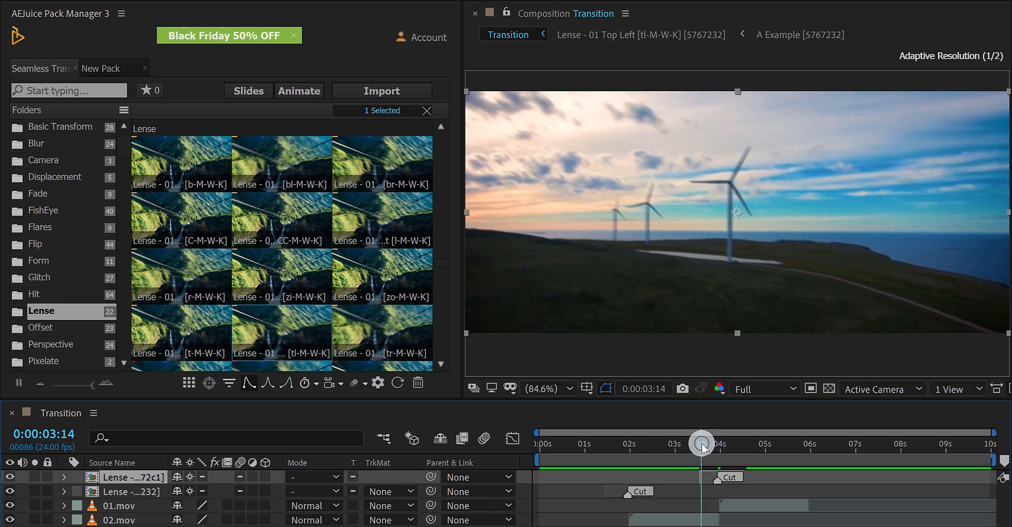
pyautogui.moveTo(703, 444); pyautogui.dragTo(706, 444)
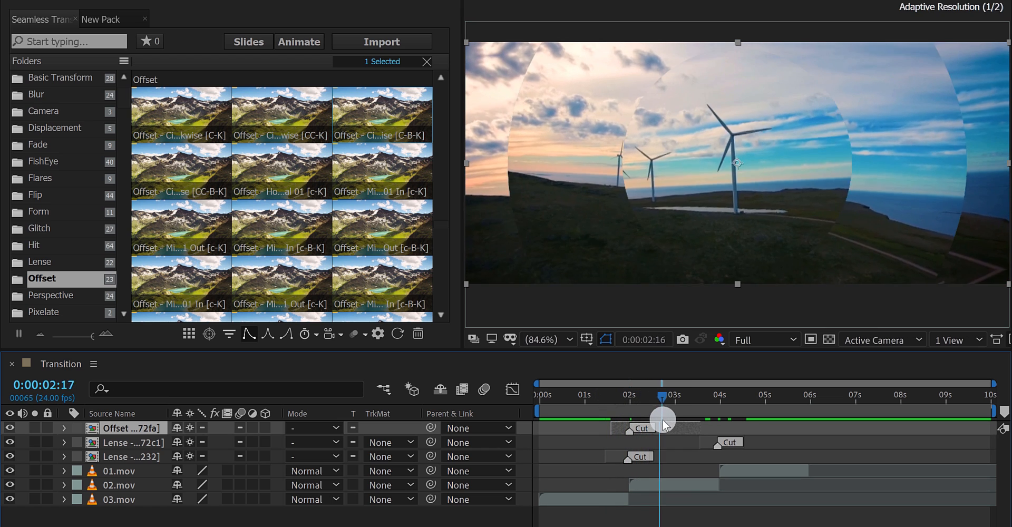
# Scrub through the Offset transition at the first cut into the mountain valley clip
pyautogui.moveTo(663, 419); pyautogui.dragTo(691, 426)
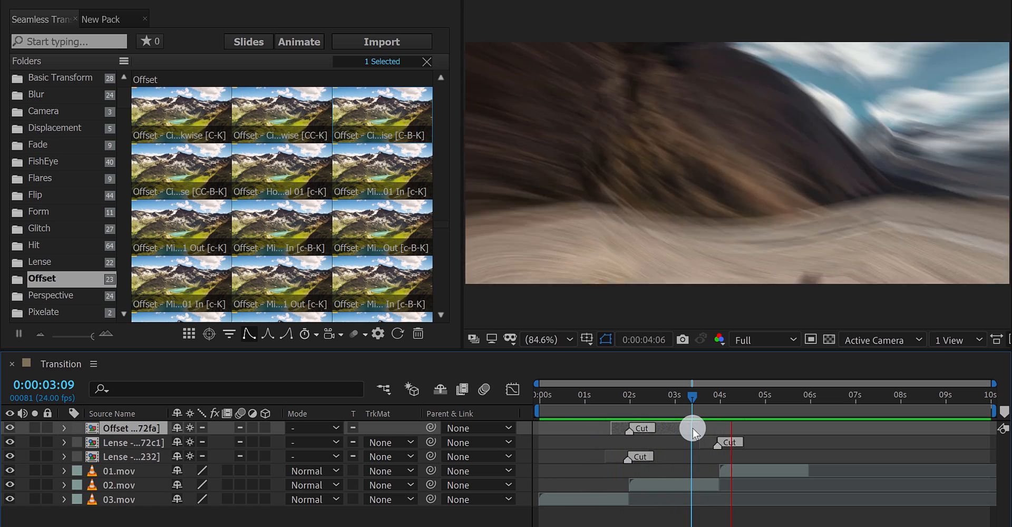
pyautogui.moveTo(692, 395); pyautogui.dragTo(779, 396)
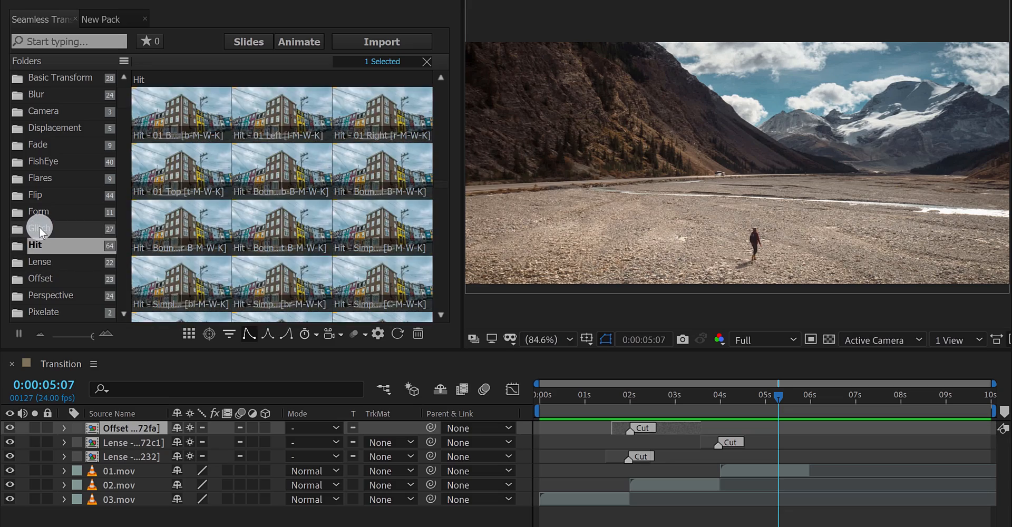
# Drag a Glitch preset onto the first cut at 2s and preview the stacked transitions
pyautogui.click(40, 228)
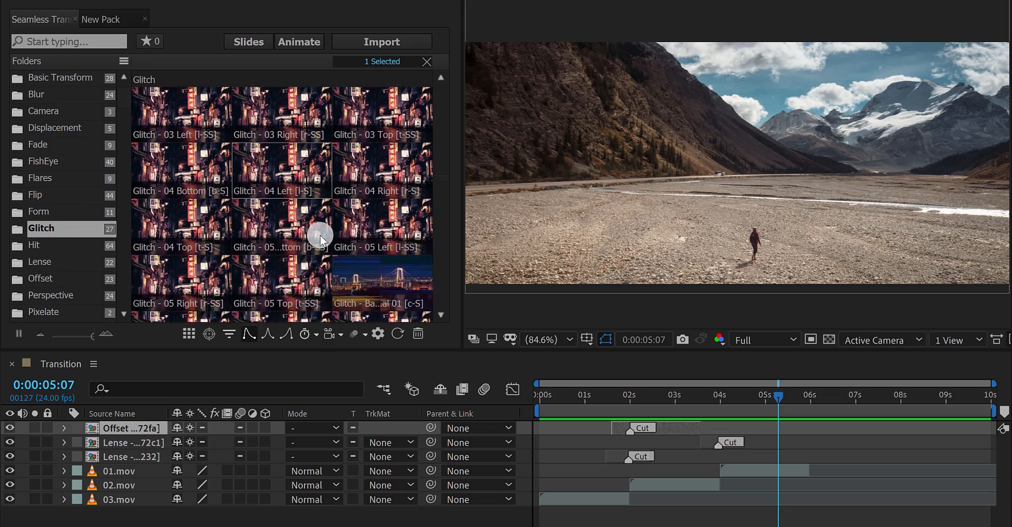
pyautogui.scroll(-3)
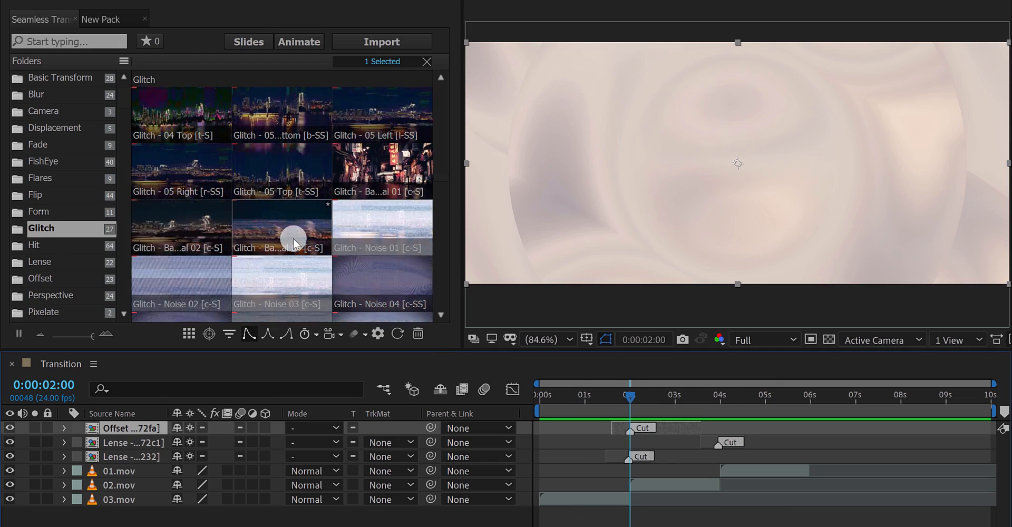
pyautogui.moveTo(292, 238); pyautogui.dragTo(153, 420)
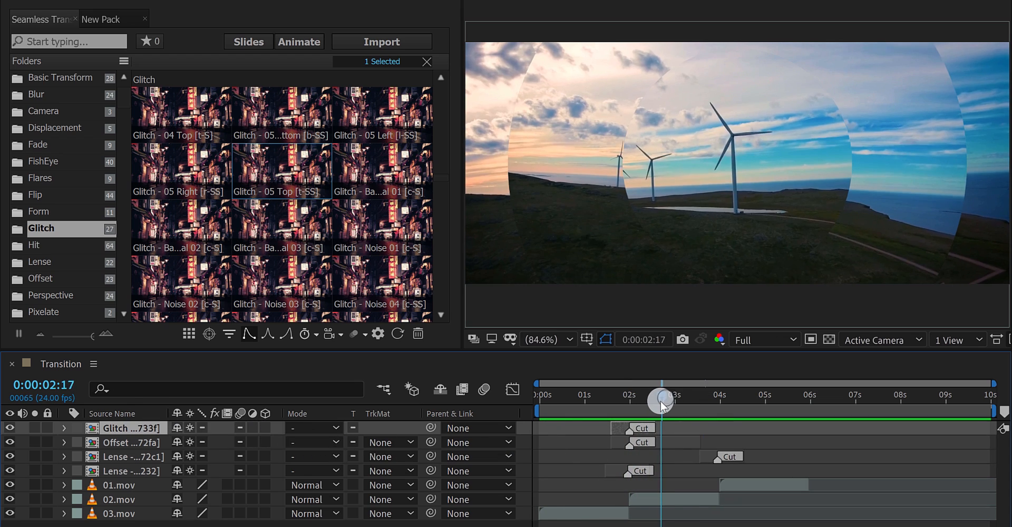
pyautogui.moveTo(660, 401); pyautogui.dragTo(654, 416)
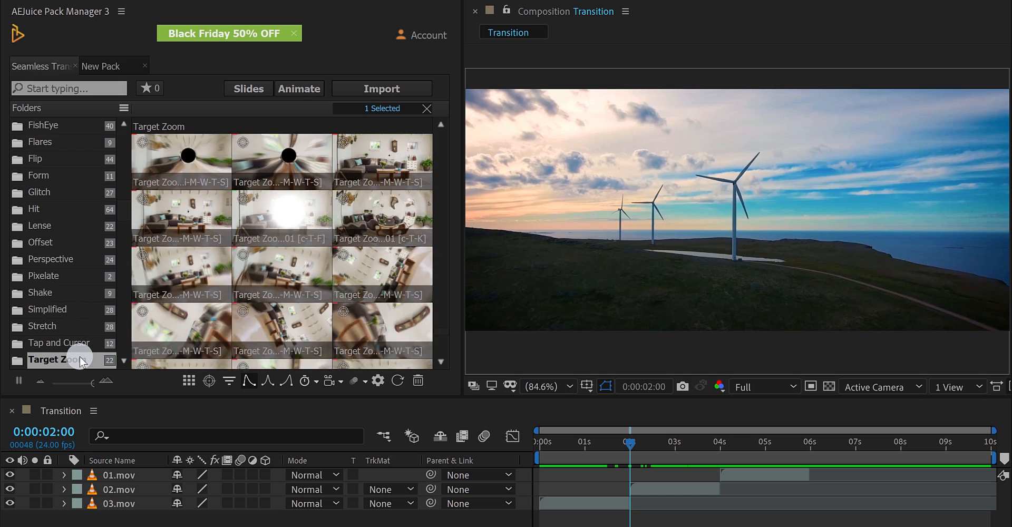
pyautogui.moveTo(299, 280)
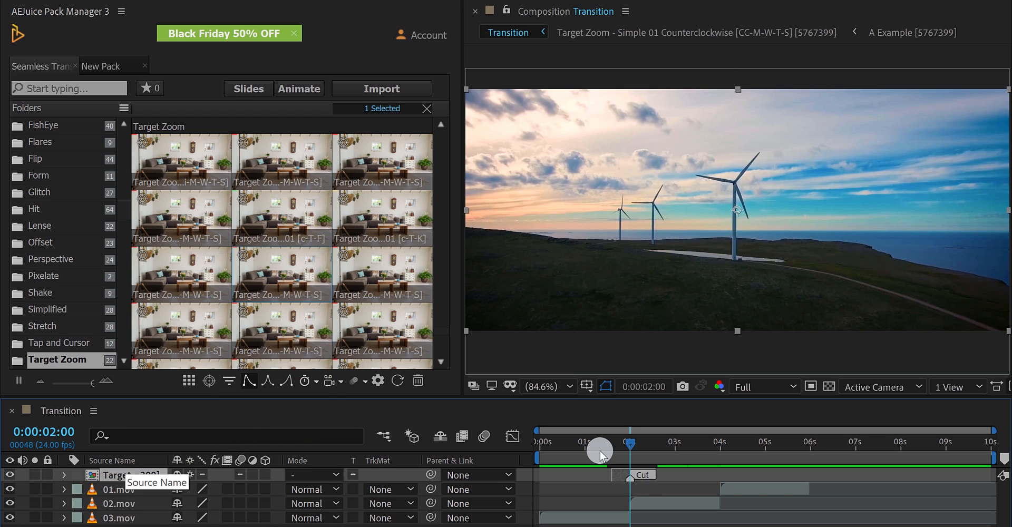
# Scrub through the Target Zoom Simple 01 Counterclockwise spinning zoom at the first cut
pyautogui.moveTo(600, 443); pyautogui.dragTo(624, 442)
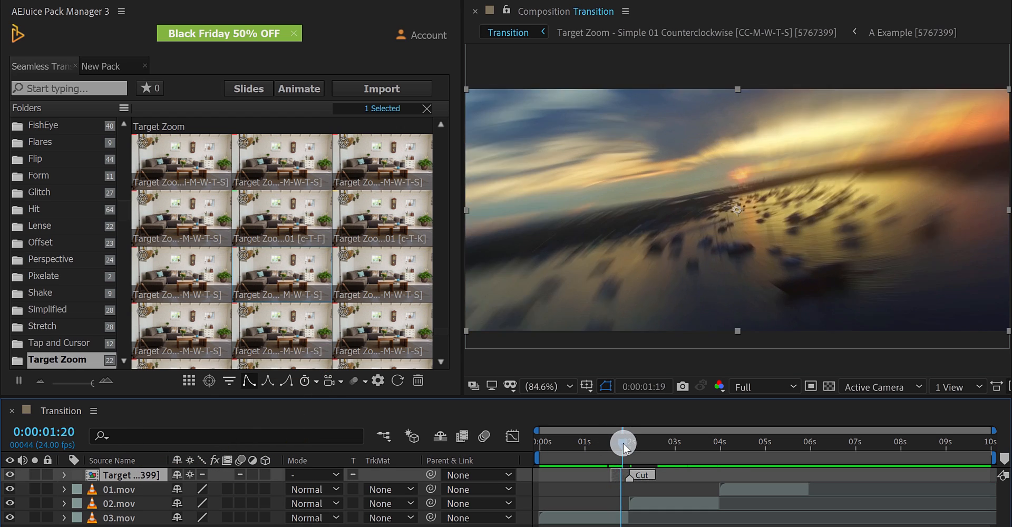
pyautogui.moveTo(623, 444); pyautogui.dragTo(638, 447)
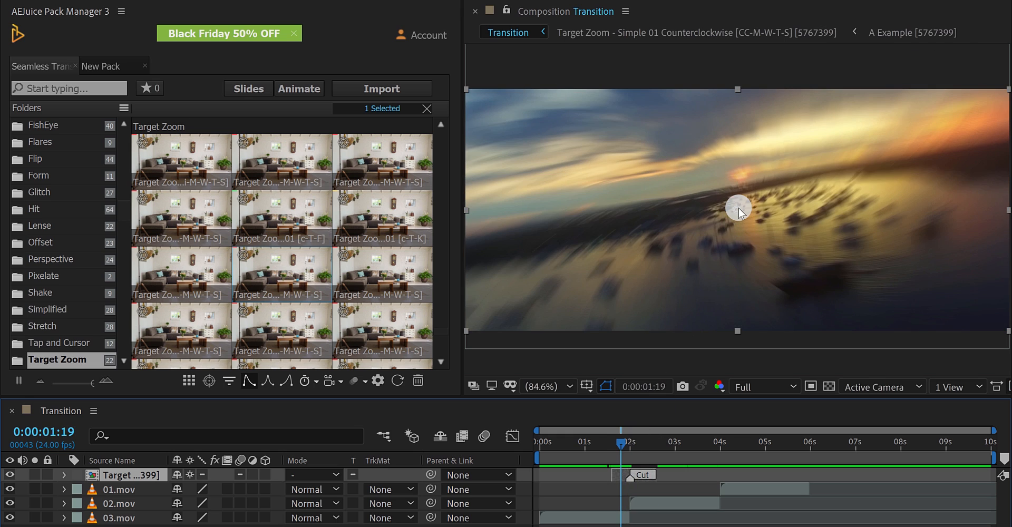
pyautogui.moveTo(565, 179)
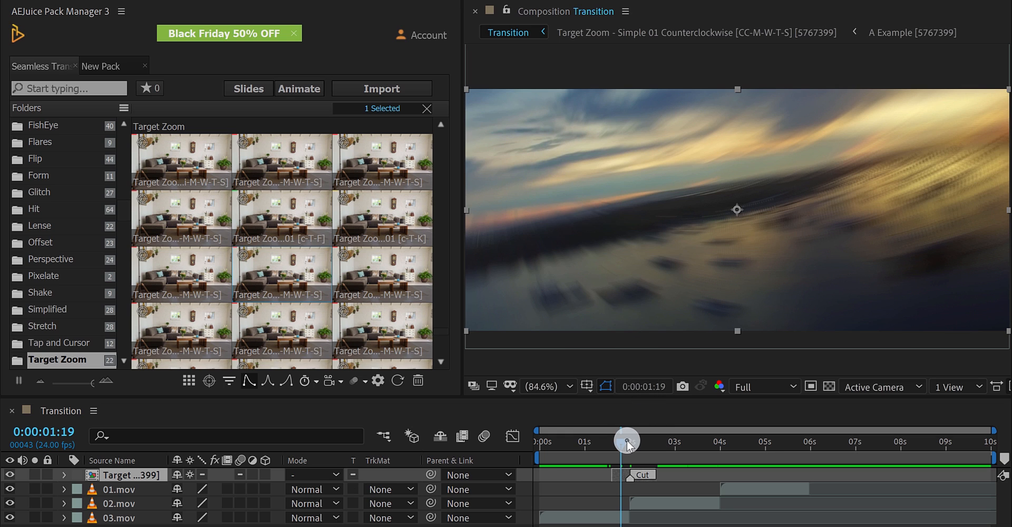
# Scrub the Target Zoom transition and set its zoom centre to a point lower in the frame
pyautogui.moveTo(628, 440); pyautogui.dragTo(640, 441)
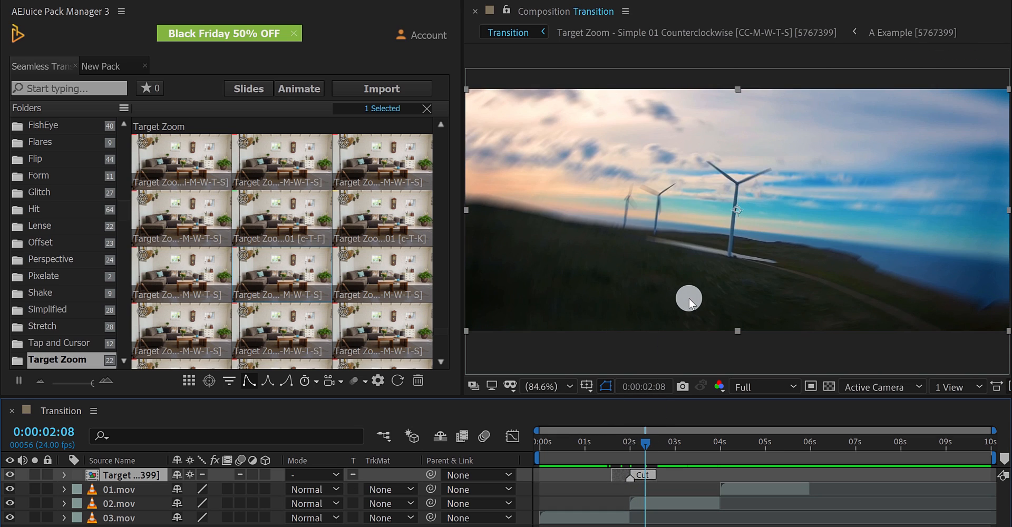
pyautogui.click(209, 381)
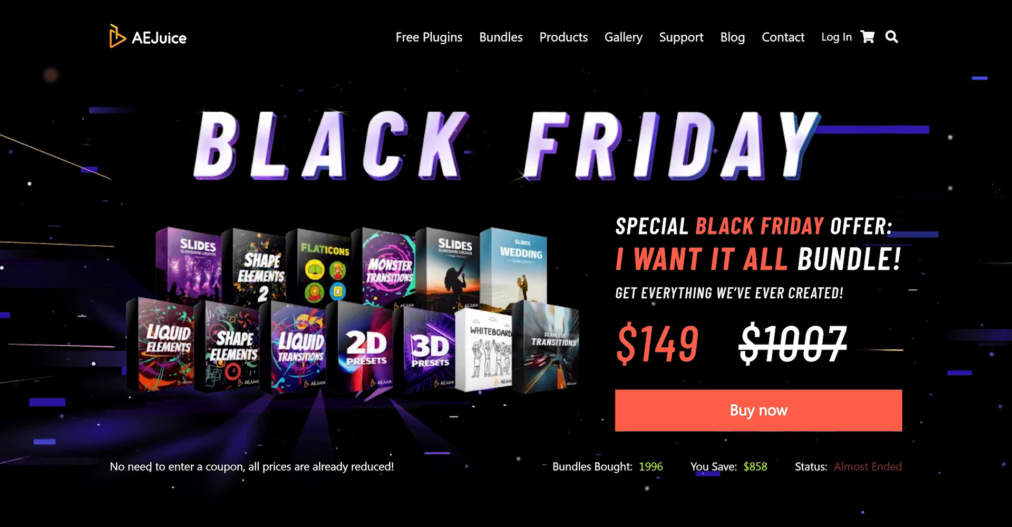
# Scroll the AEJuice page past Best Sellers and New Products down to the I Want It All bundle
pyautogui.scroll(-3)
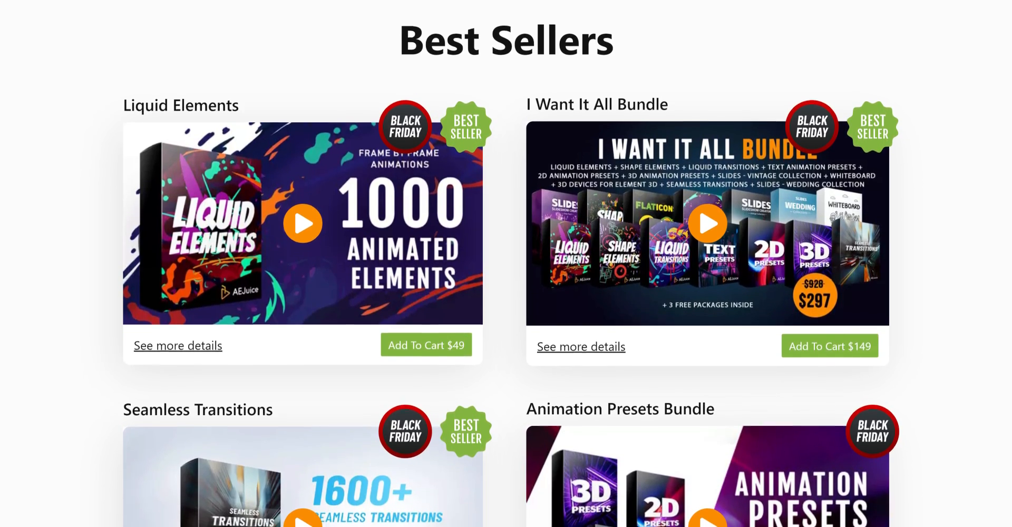
pyautogui.scroll(-3)
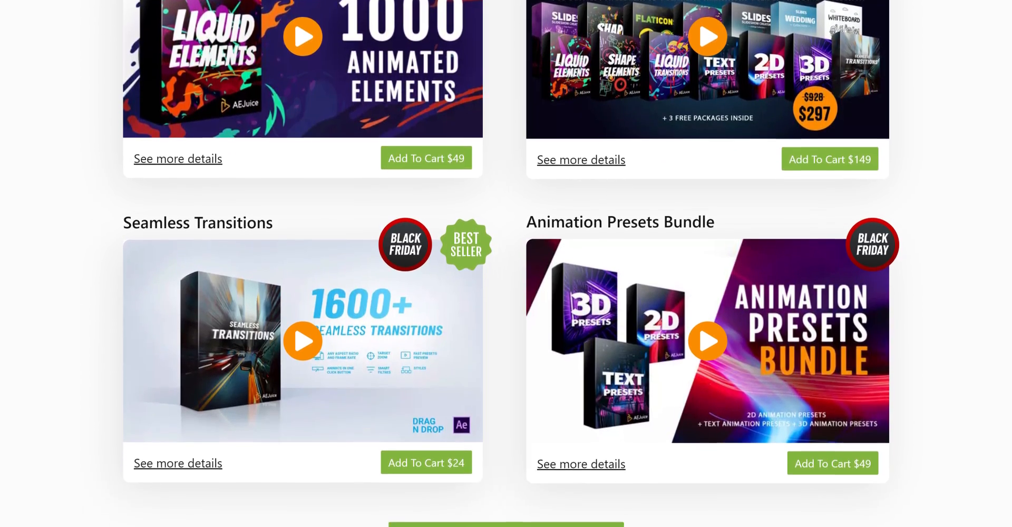
pyautogui.scroll(-3)
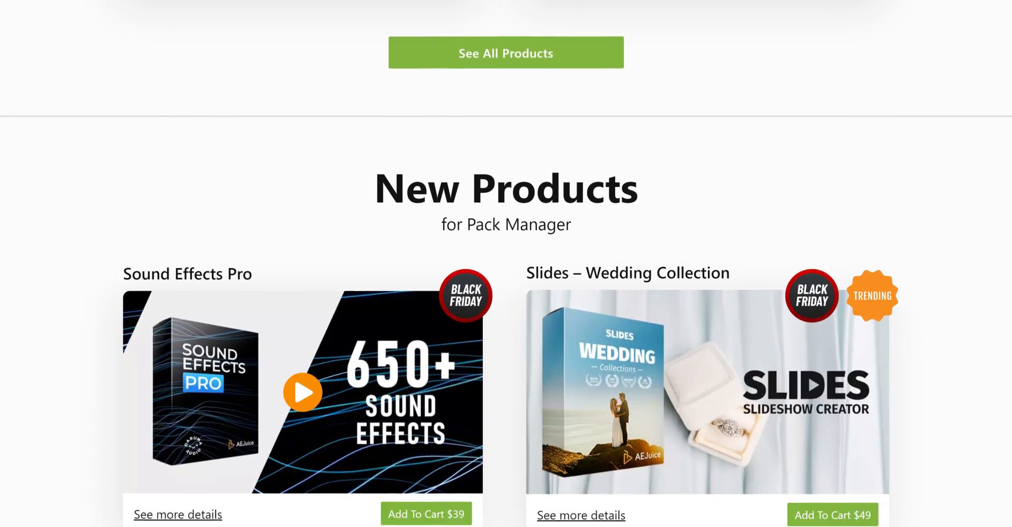
pyautogui.scroll(-3)
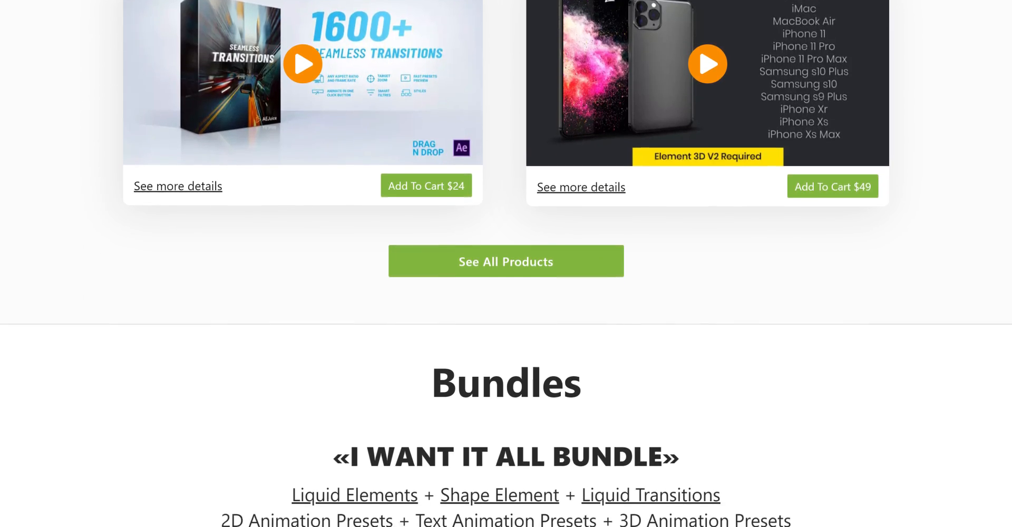
pyautogui.scroll(-3)
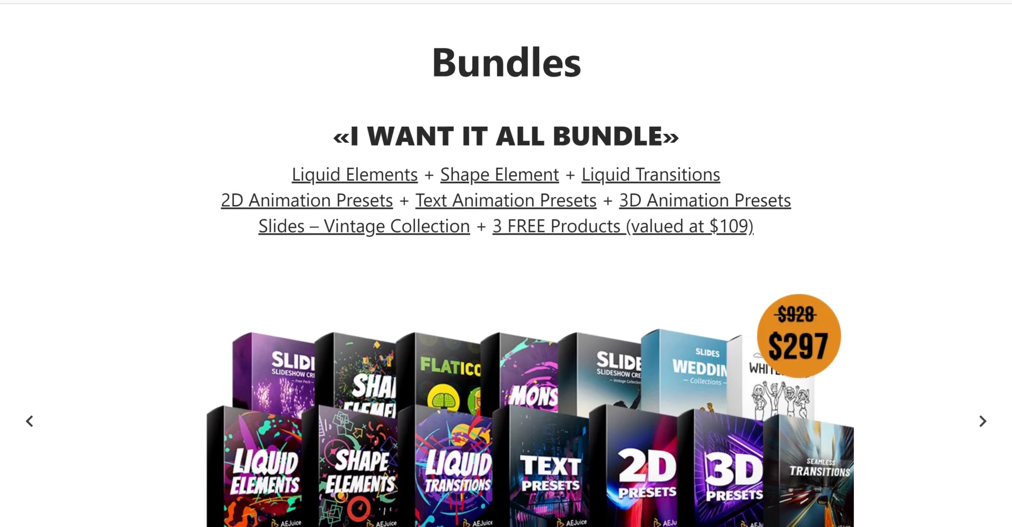